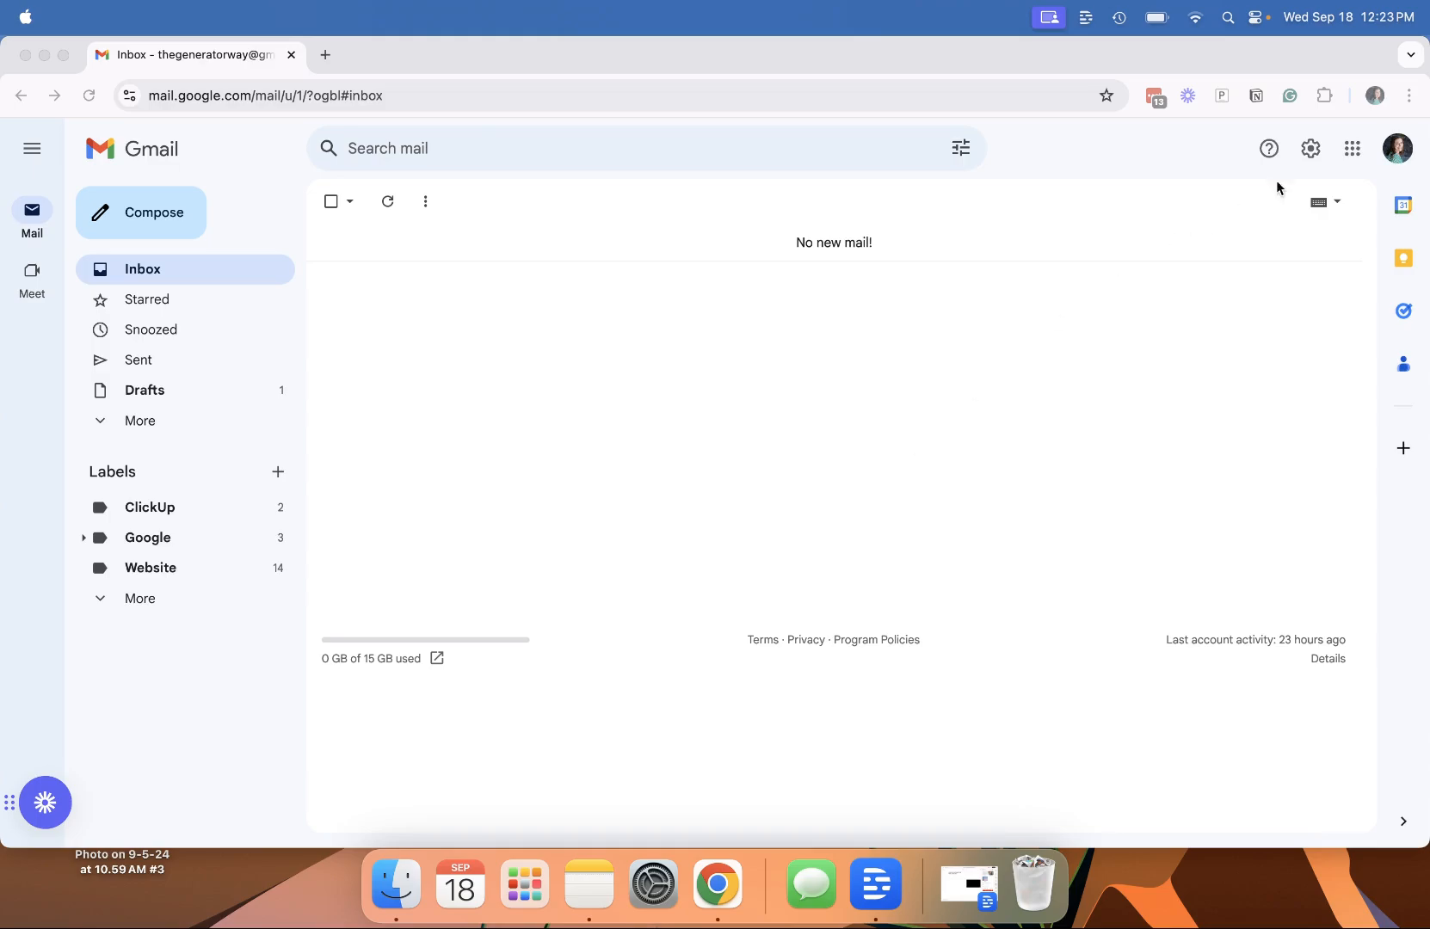
mouse_move(1310, 148)
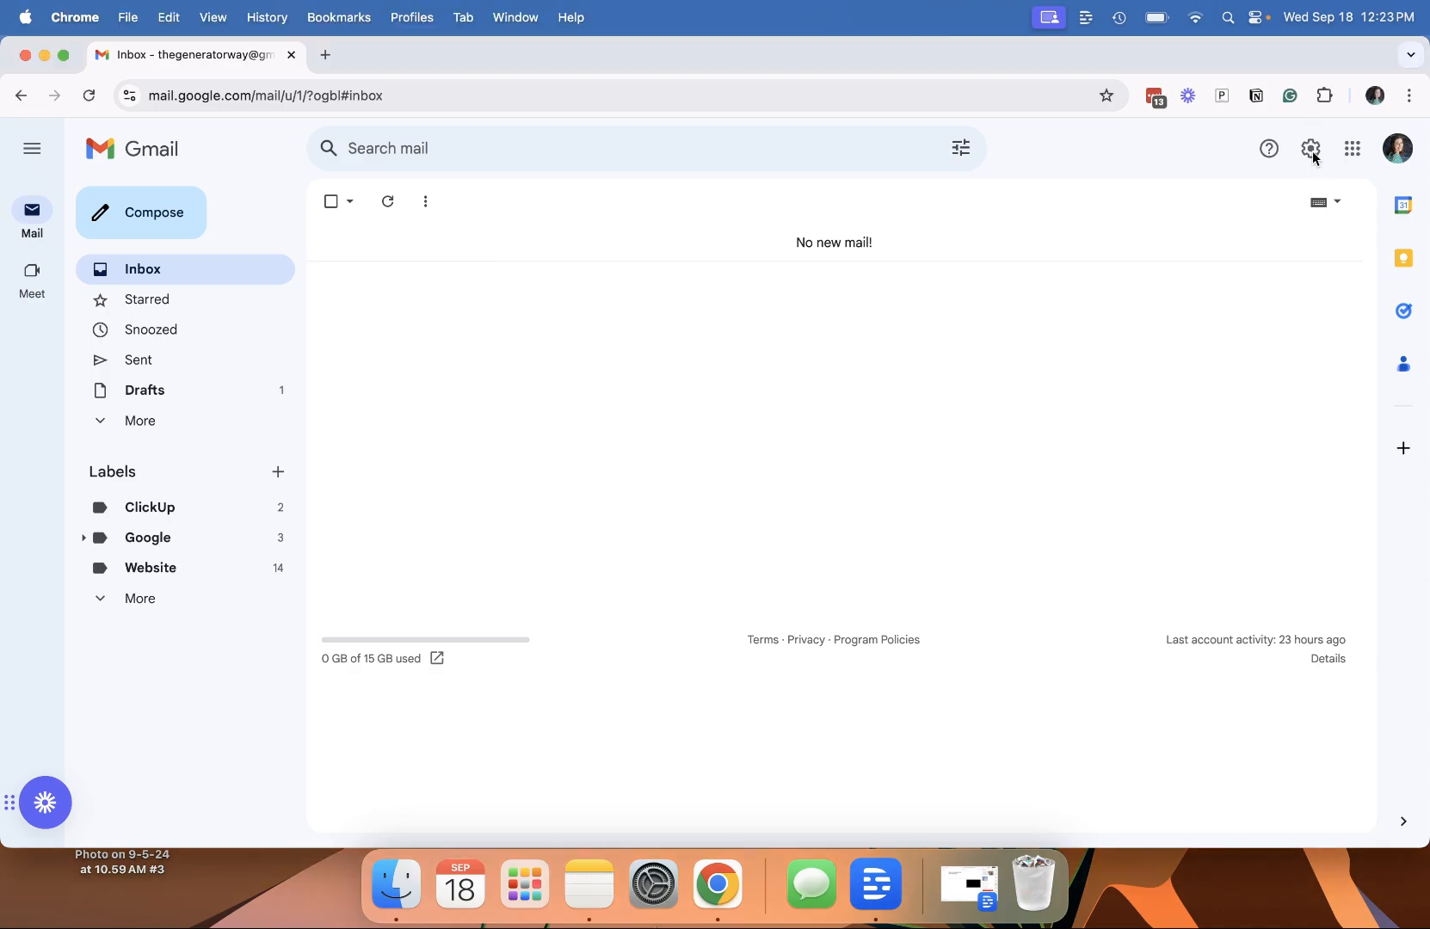
Go to See all settings > Filters and Blocked Addresses, which shows no existing filters
left_click(1310, 149)
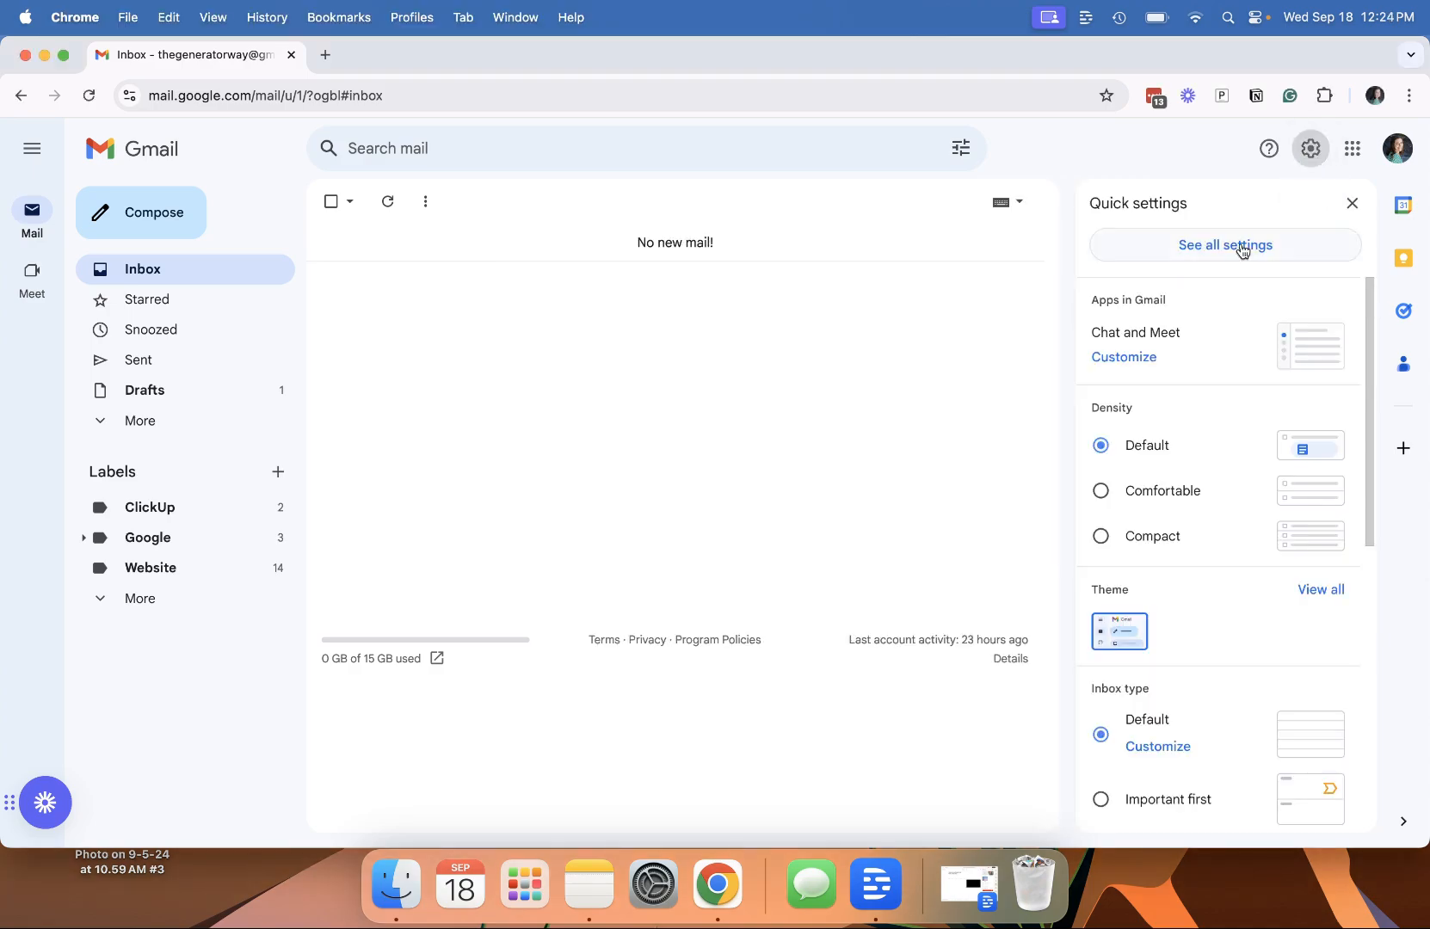
left_click(1224, 244)
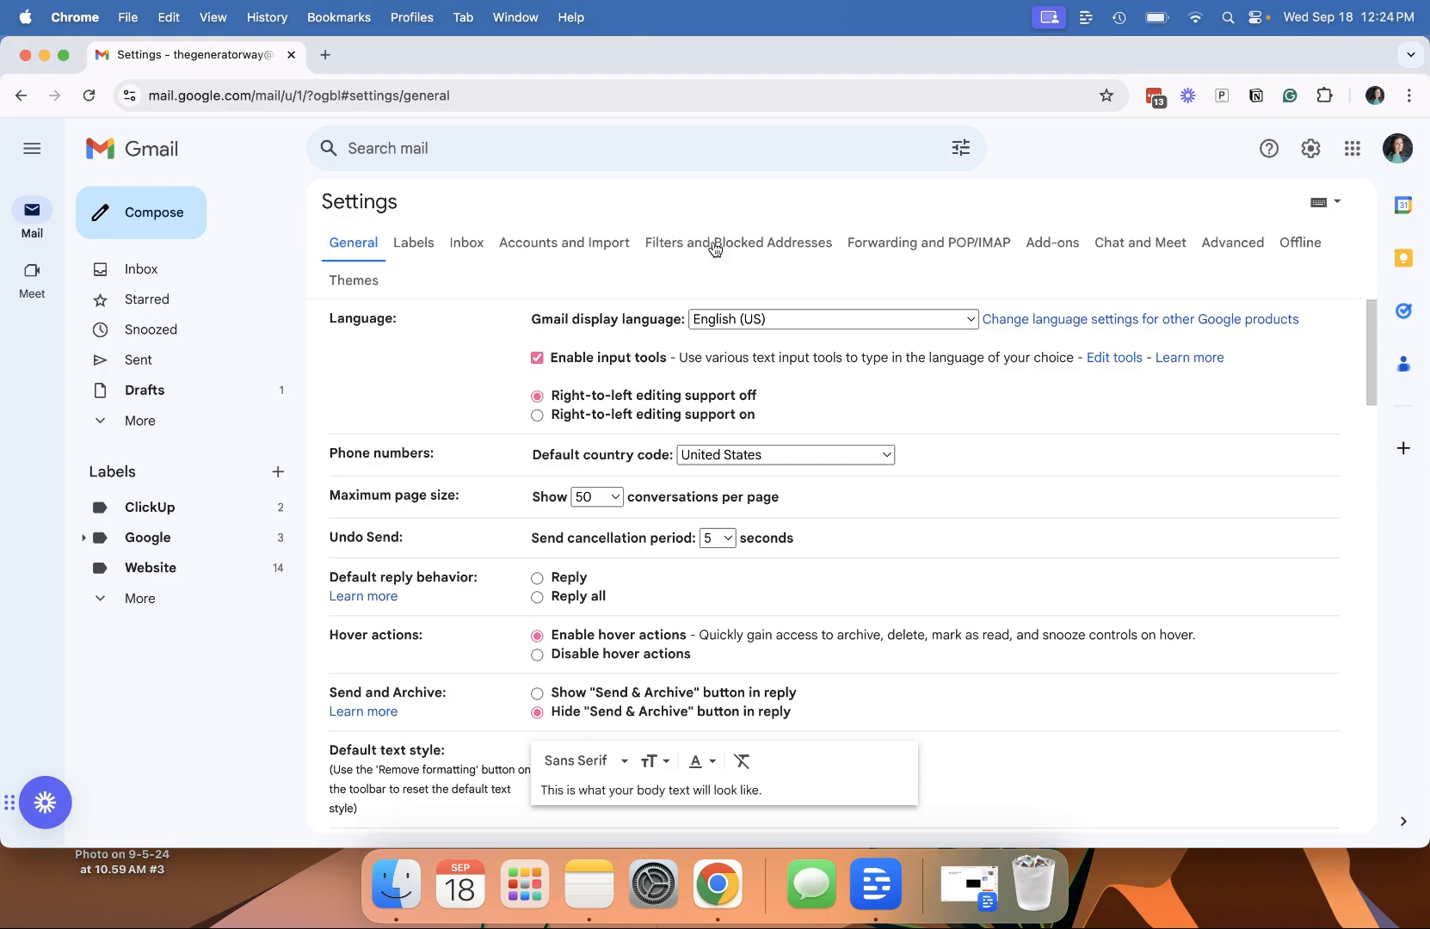
left_click(736, 243)
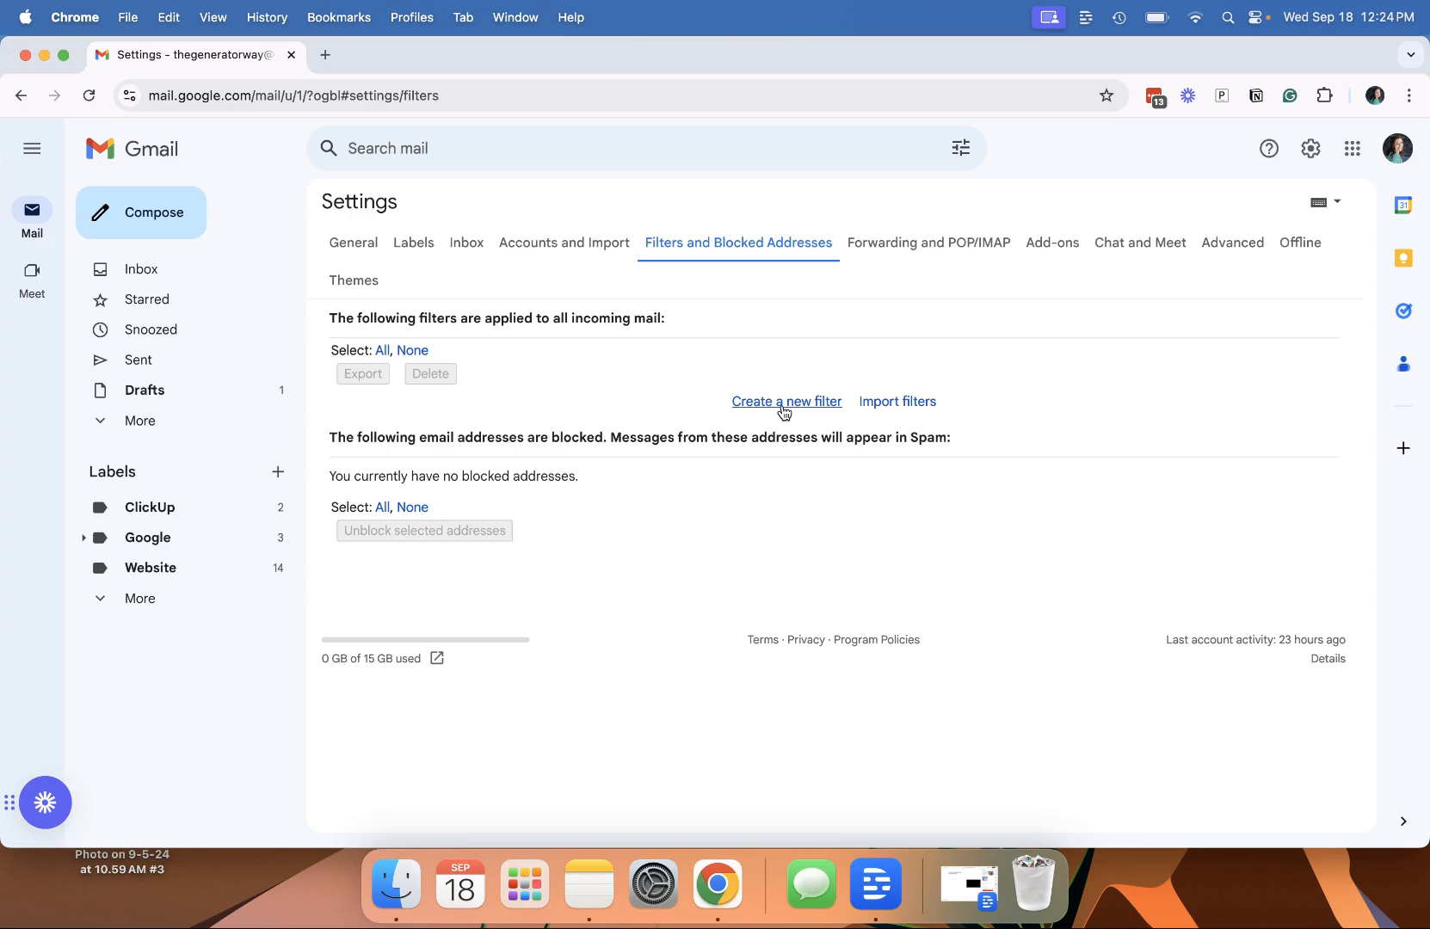
Open the latest ClickUp-labelled email, select its sender address, and return to the label list
left_click(150, 506)
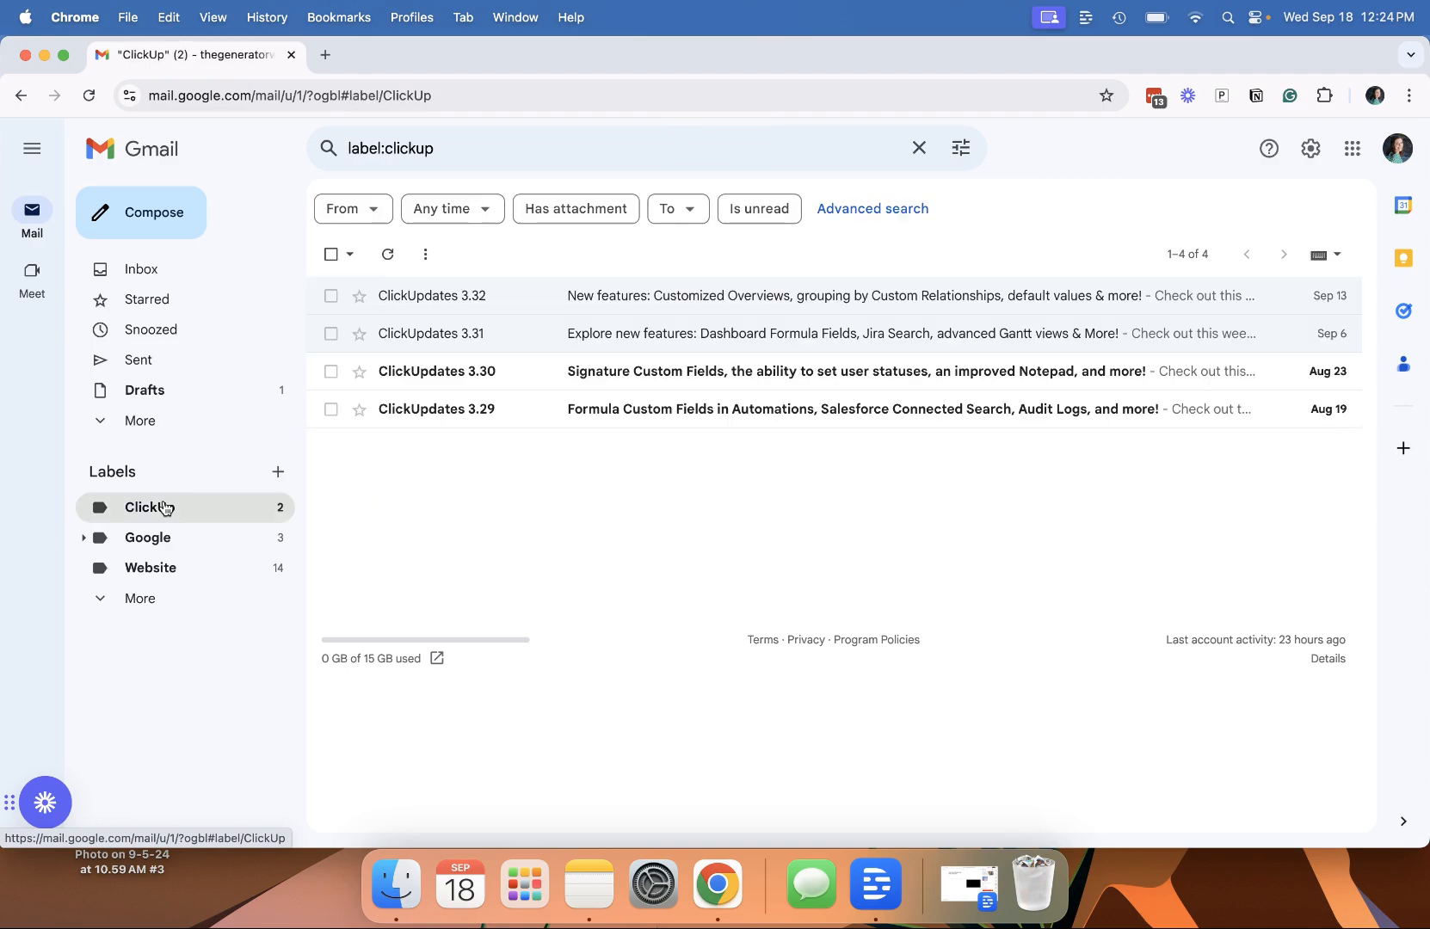
left_click(432, 296)
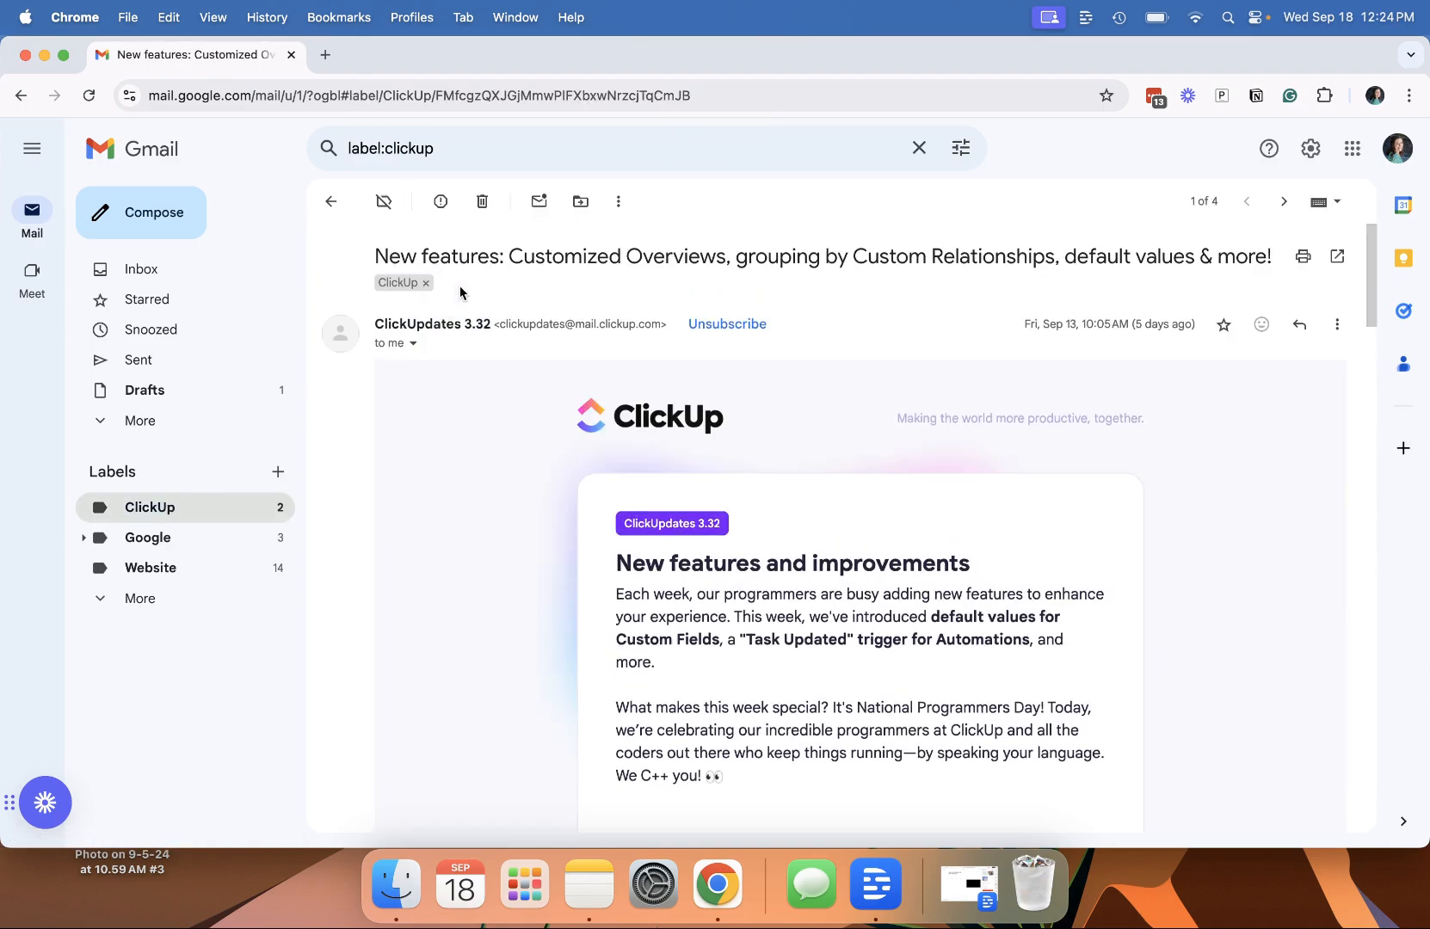
double_click(579, 324)
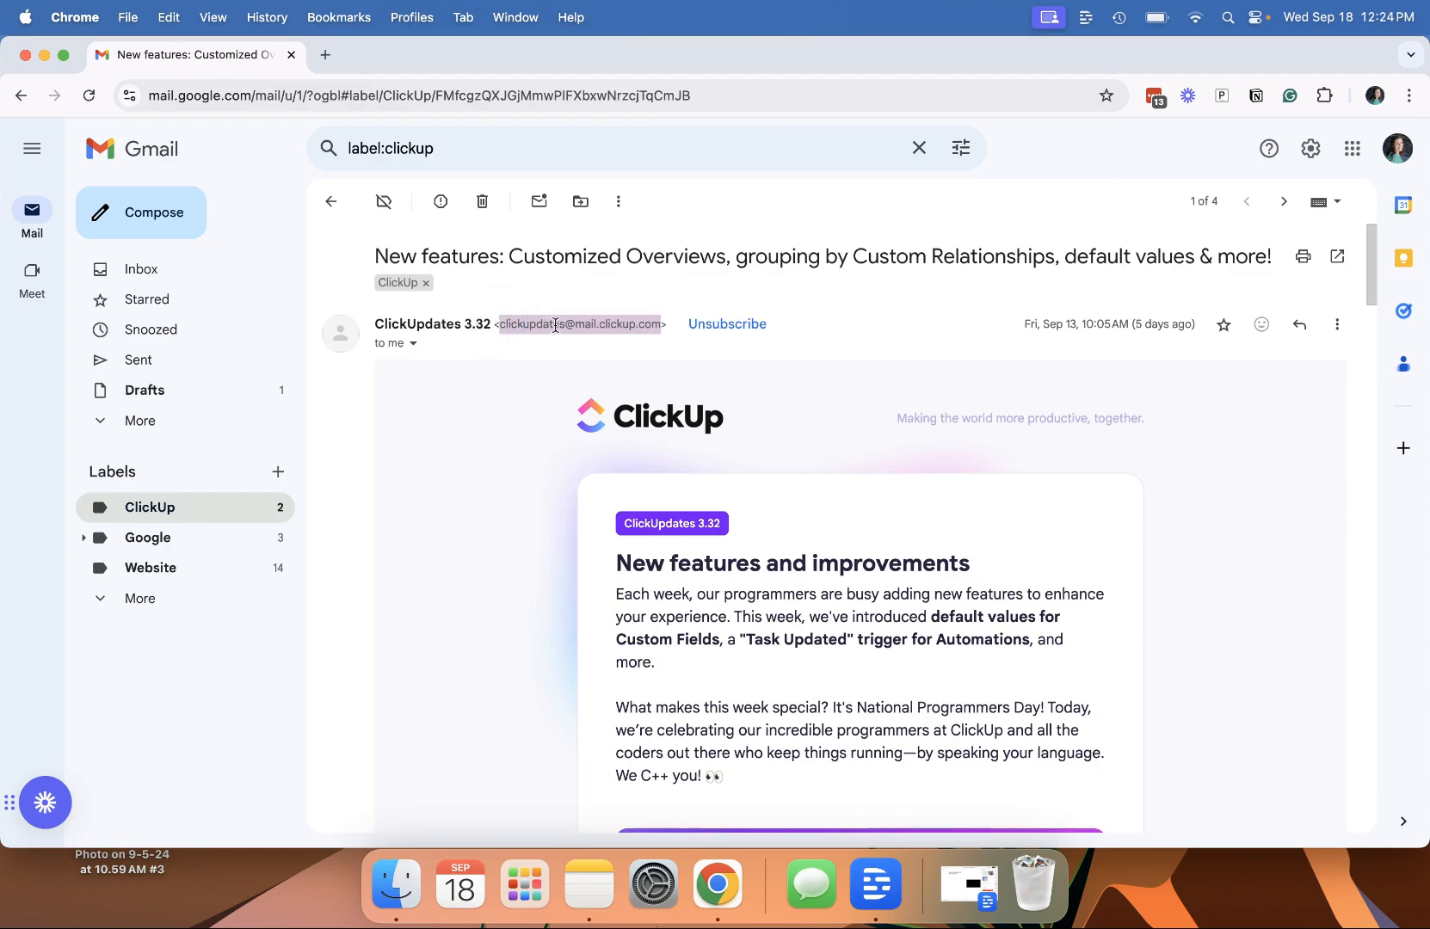
left_click(330, 201)
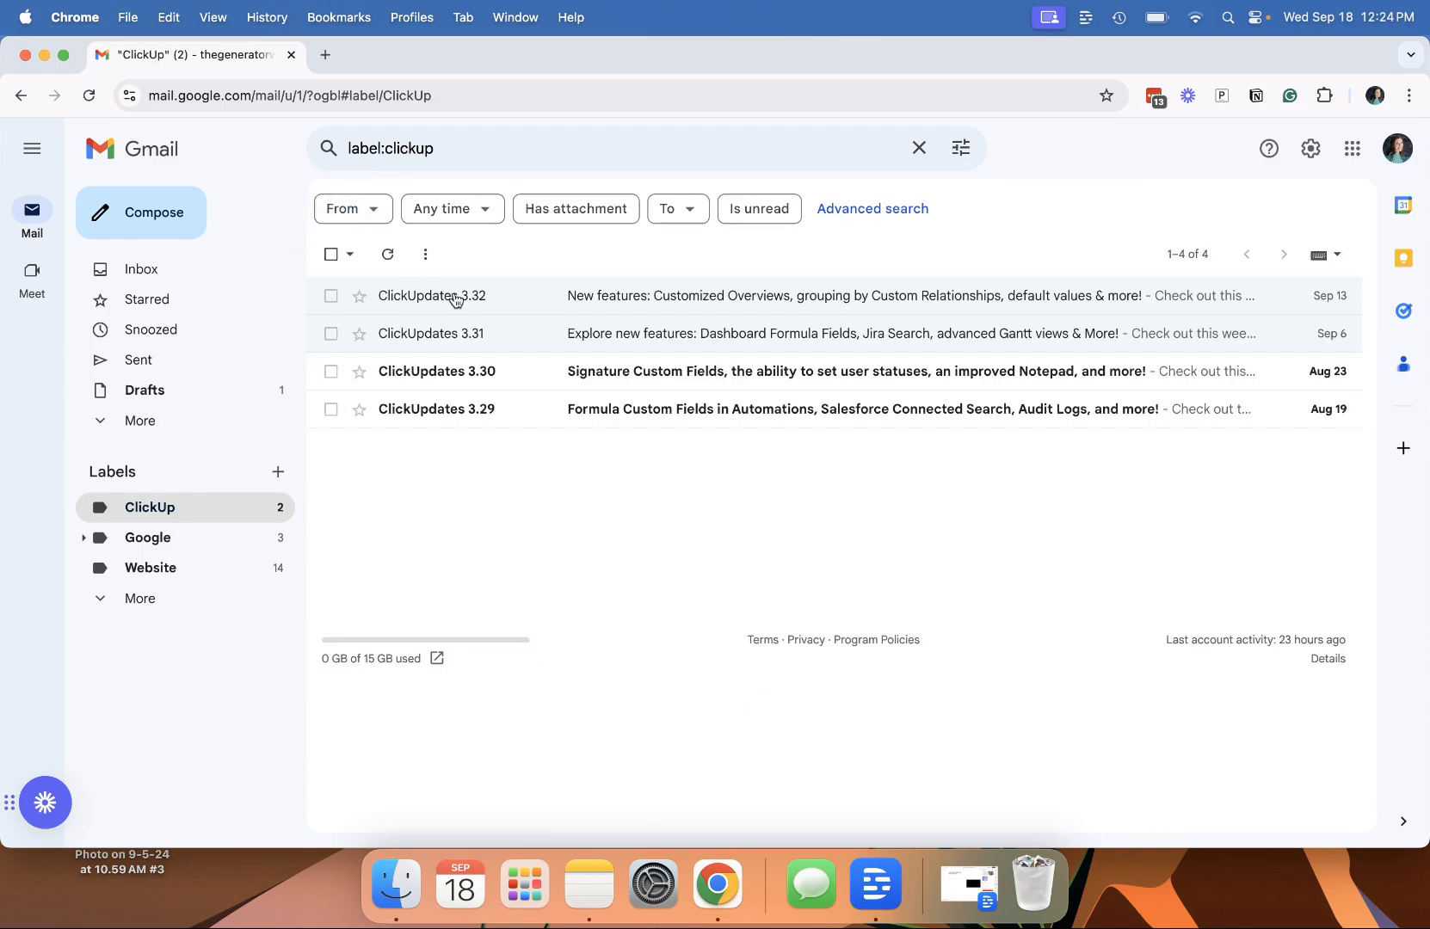
left_click(436, 371)
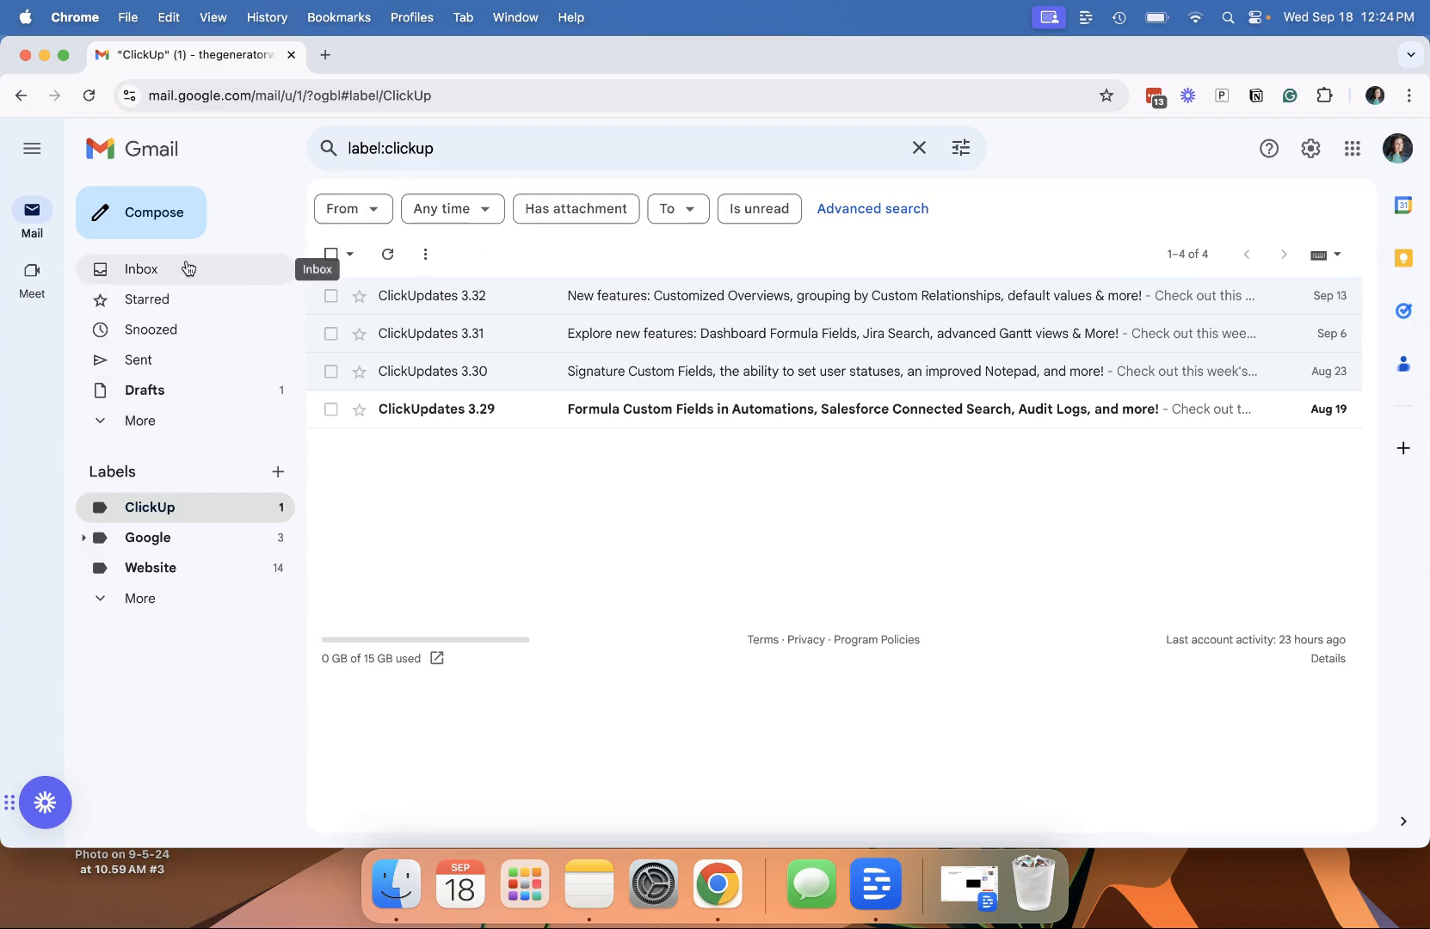
Return to the Filters and Blocked Addresses settings and start a blank new filter
left_click(1310, 148)
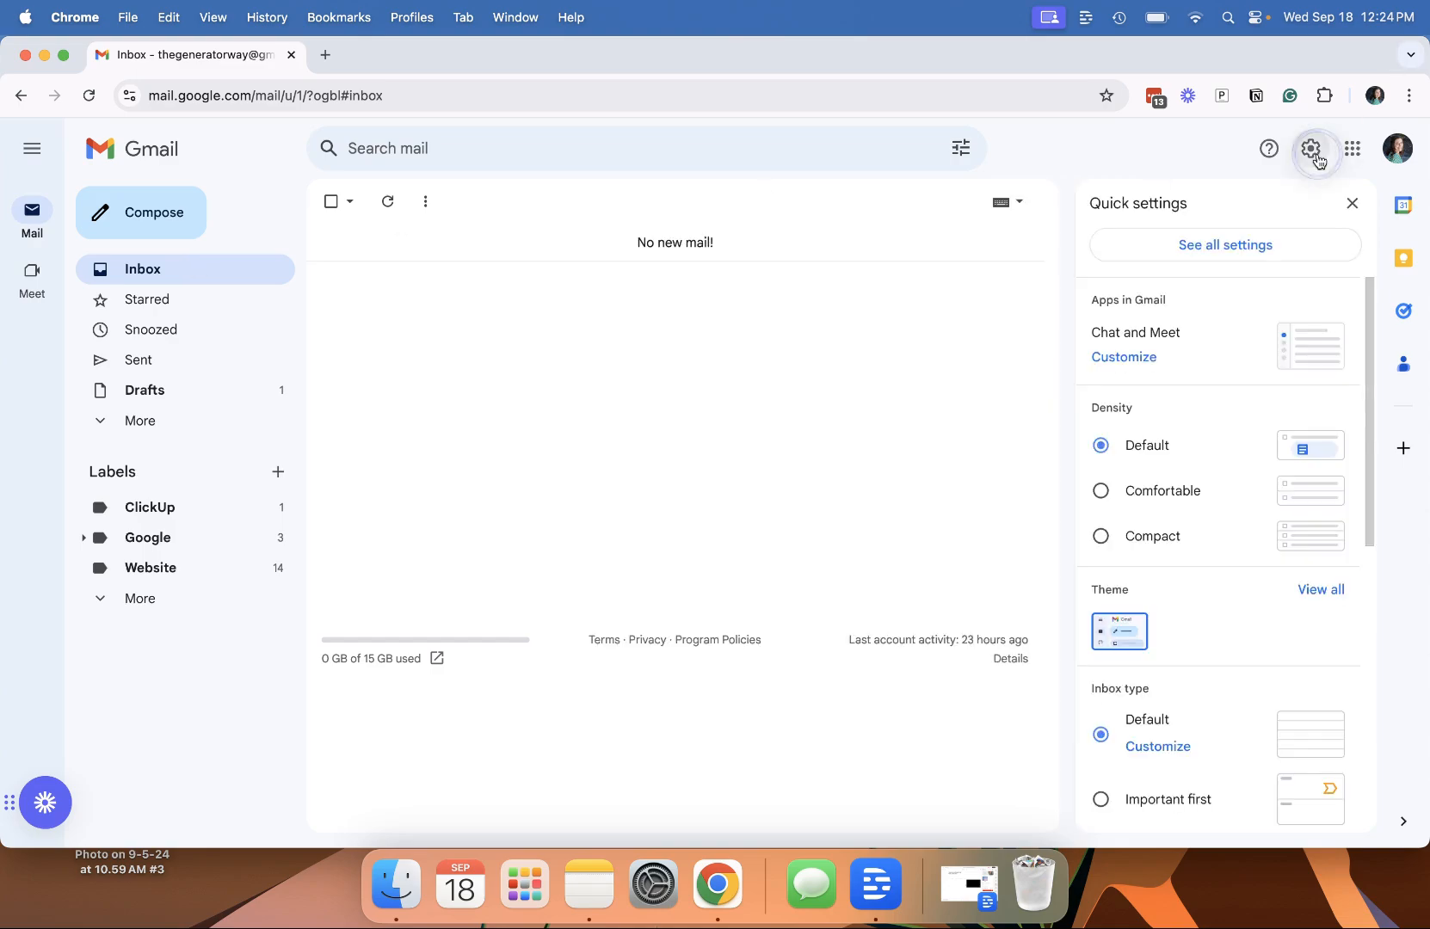
left_click(1225, 244)
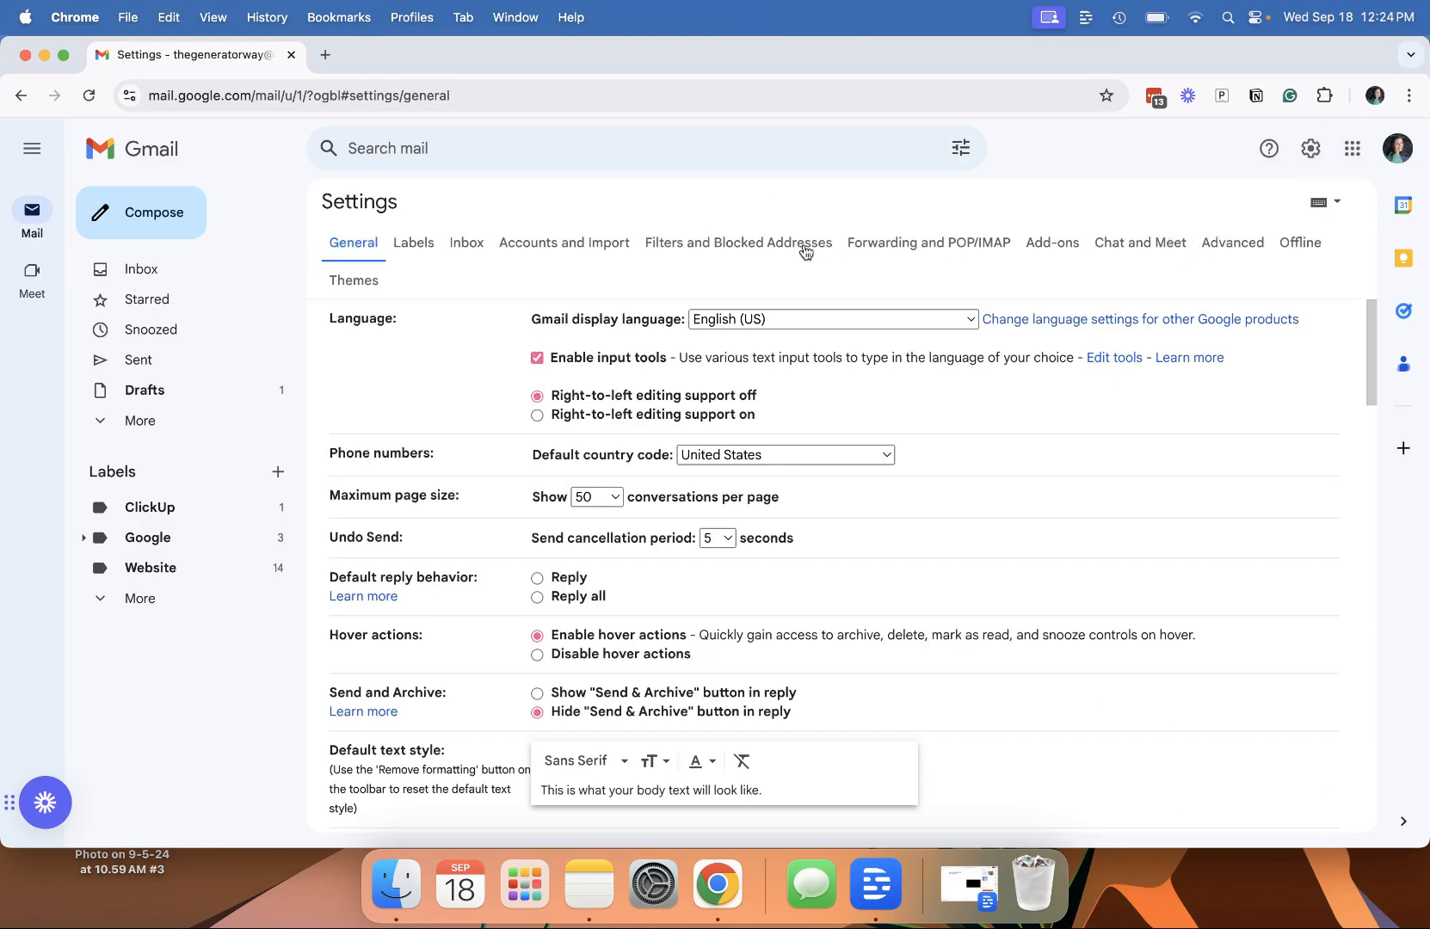
left_click(735, 243)
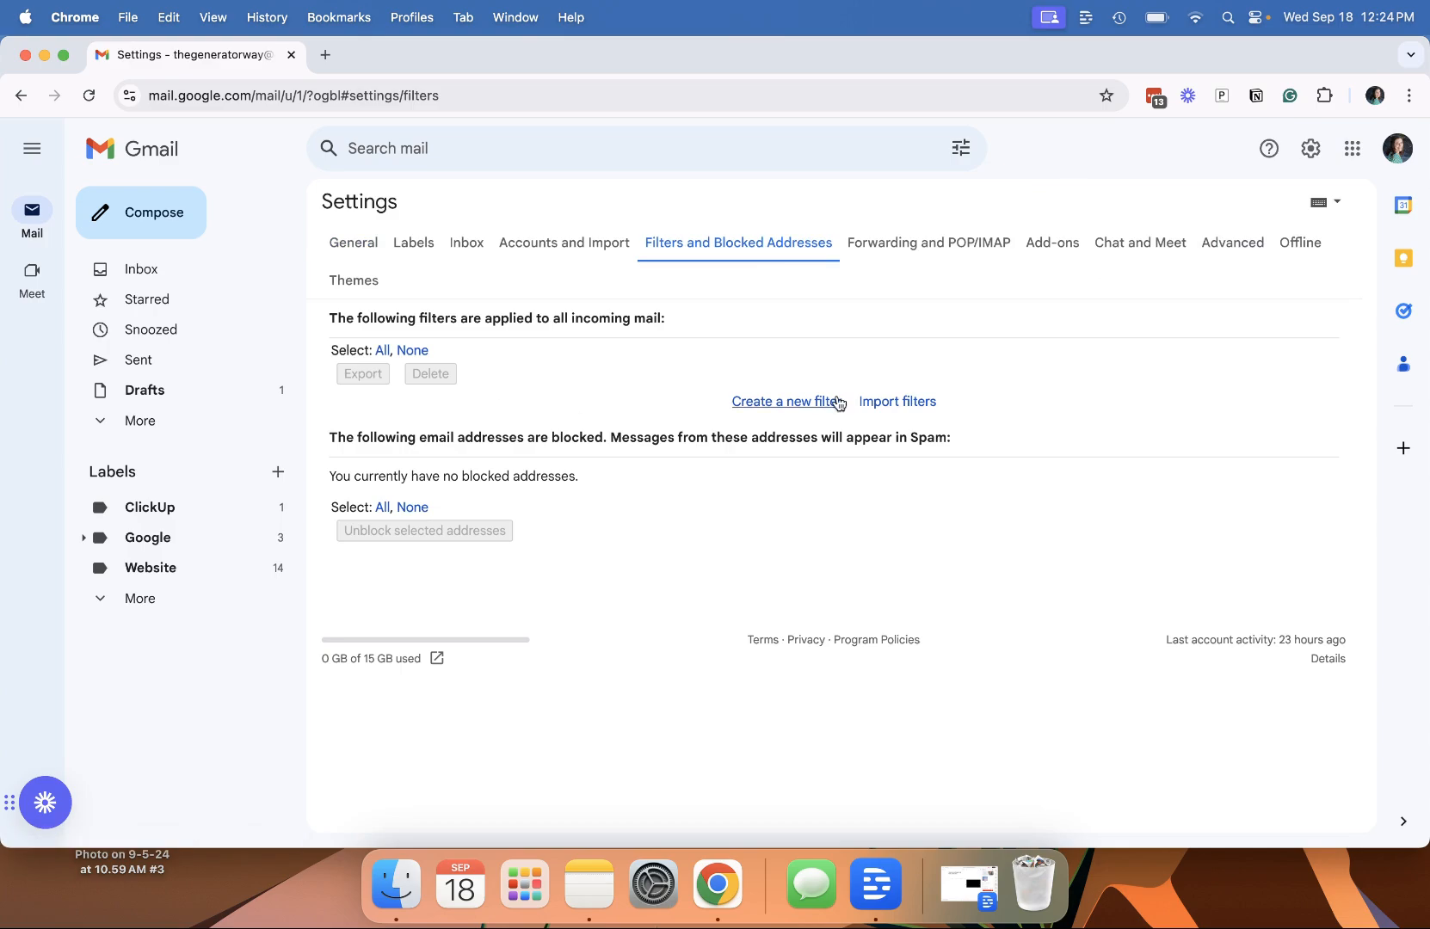
left_click(785, 401)
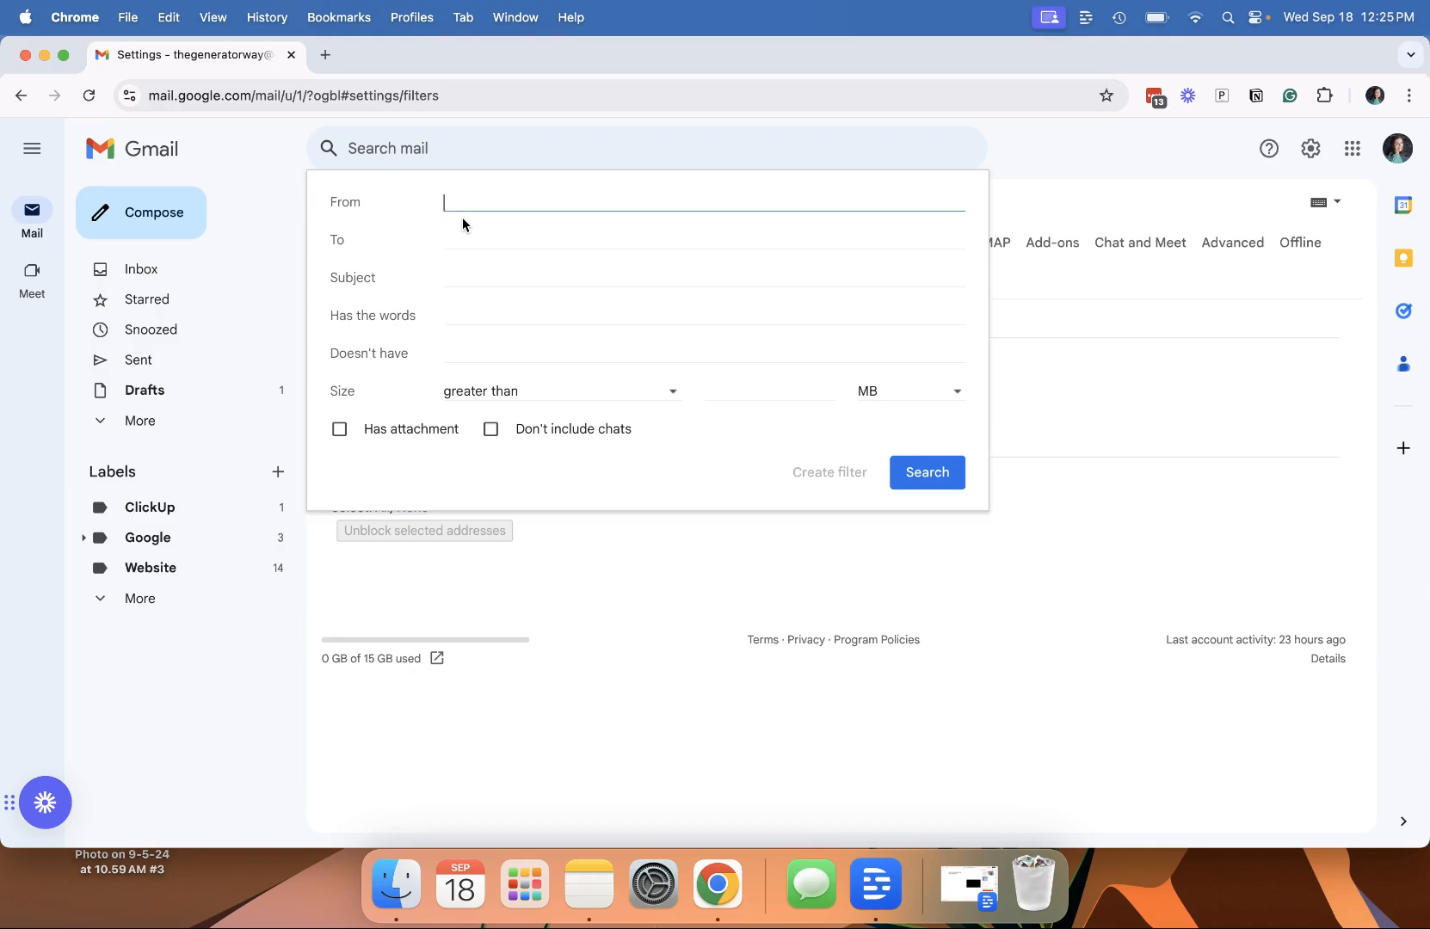
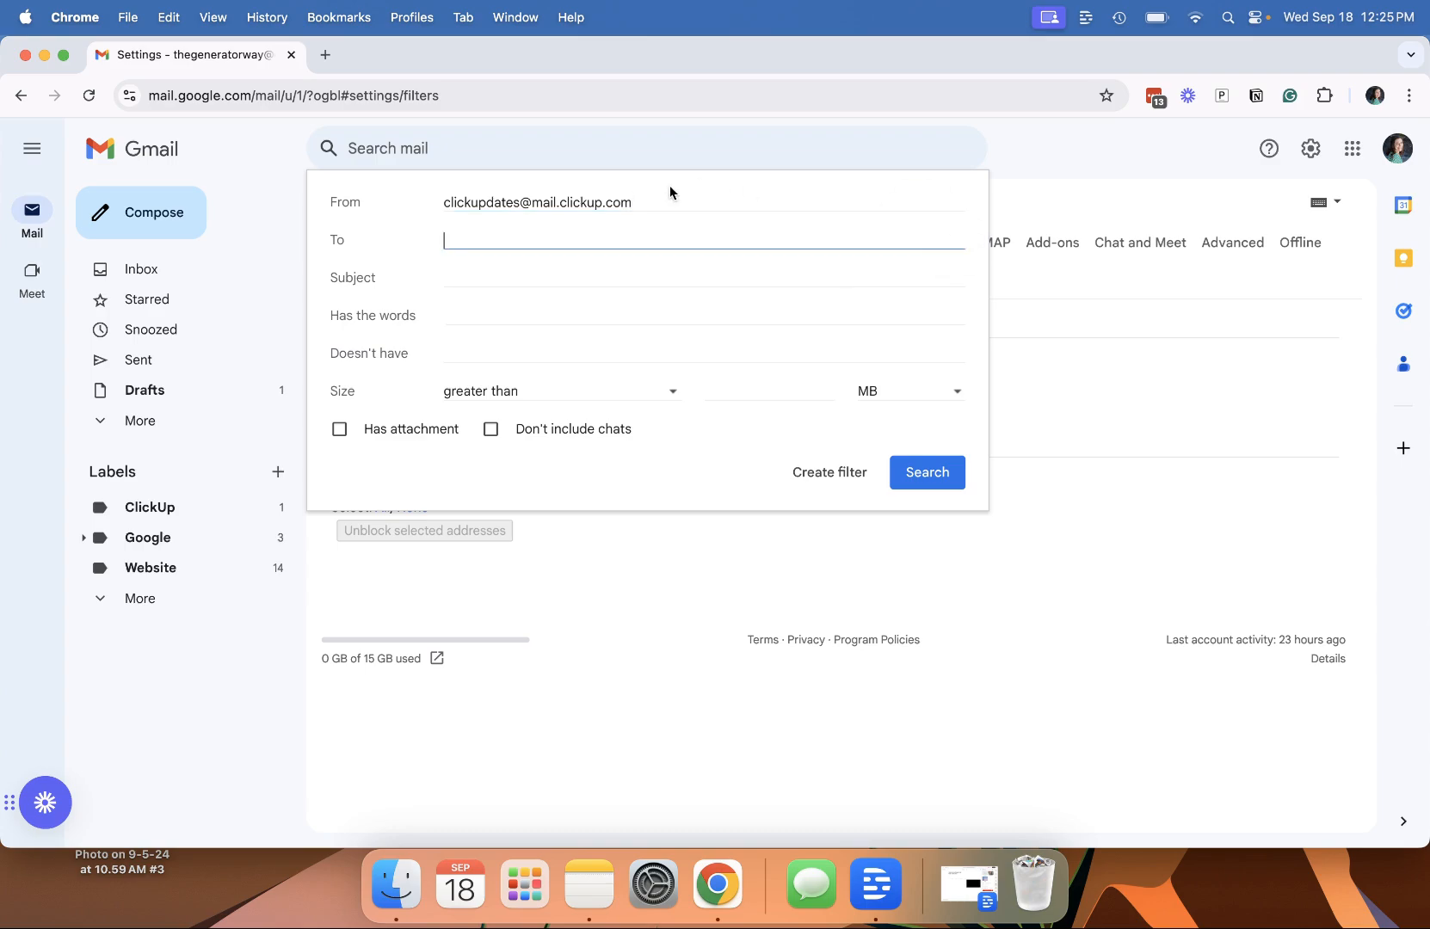
mouse_move(670, 362)
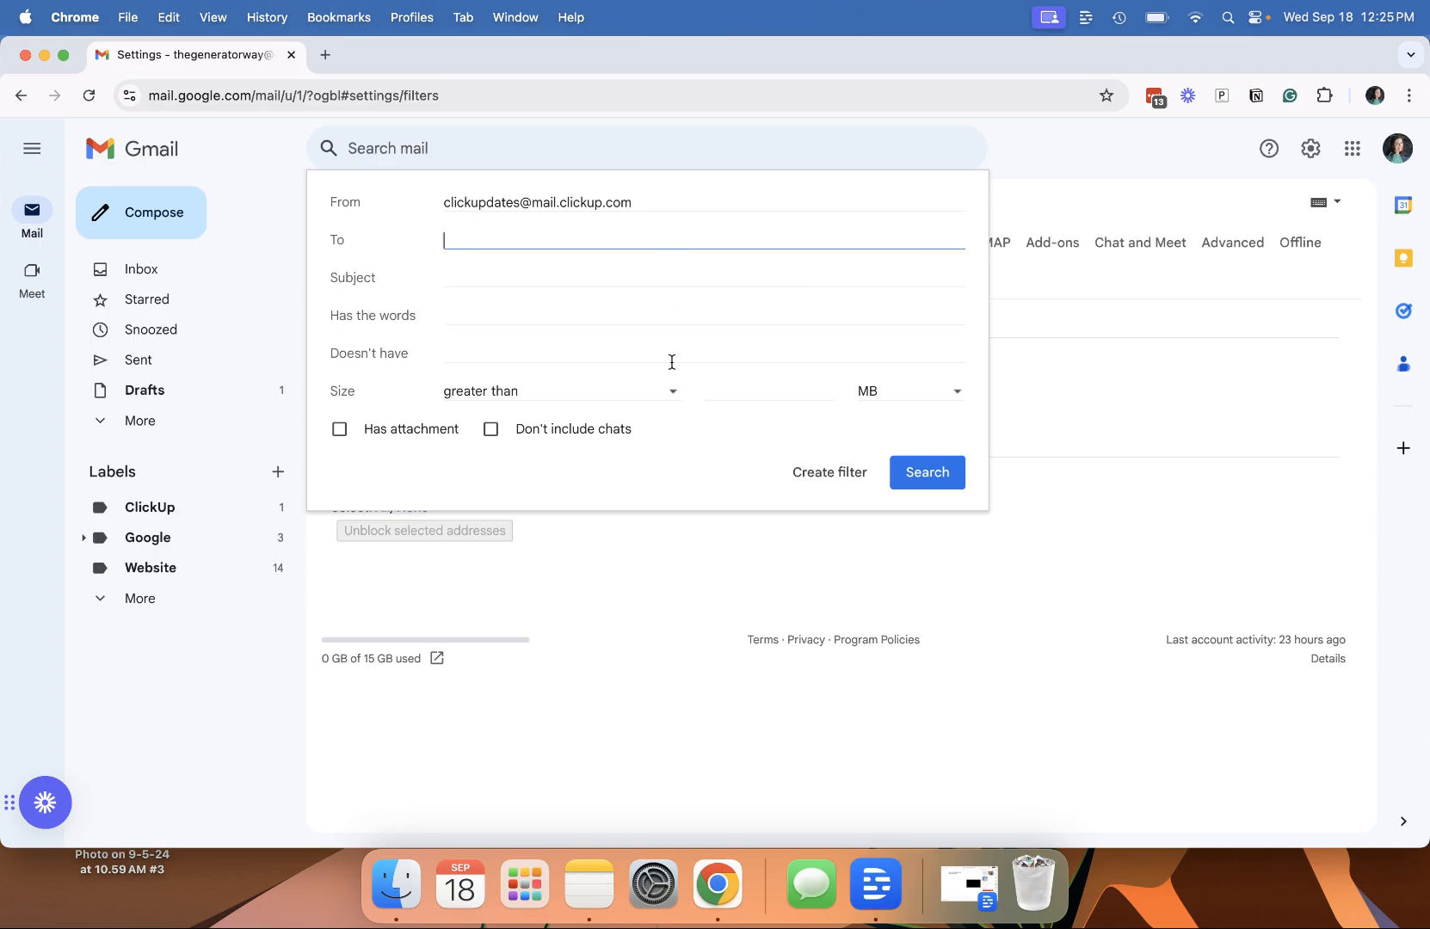
mouse_move(659, 401)
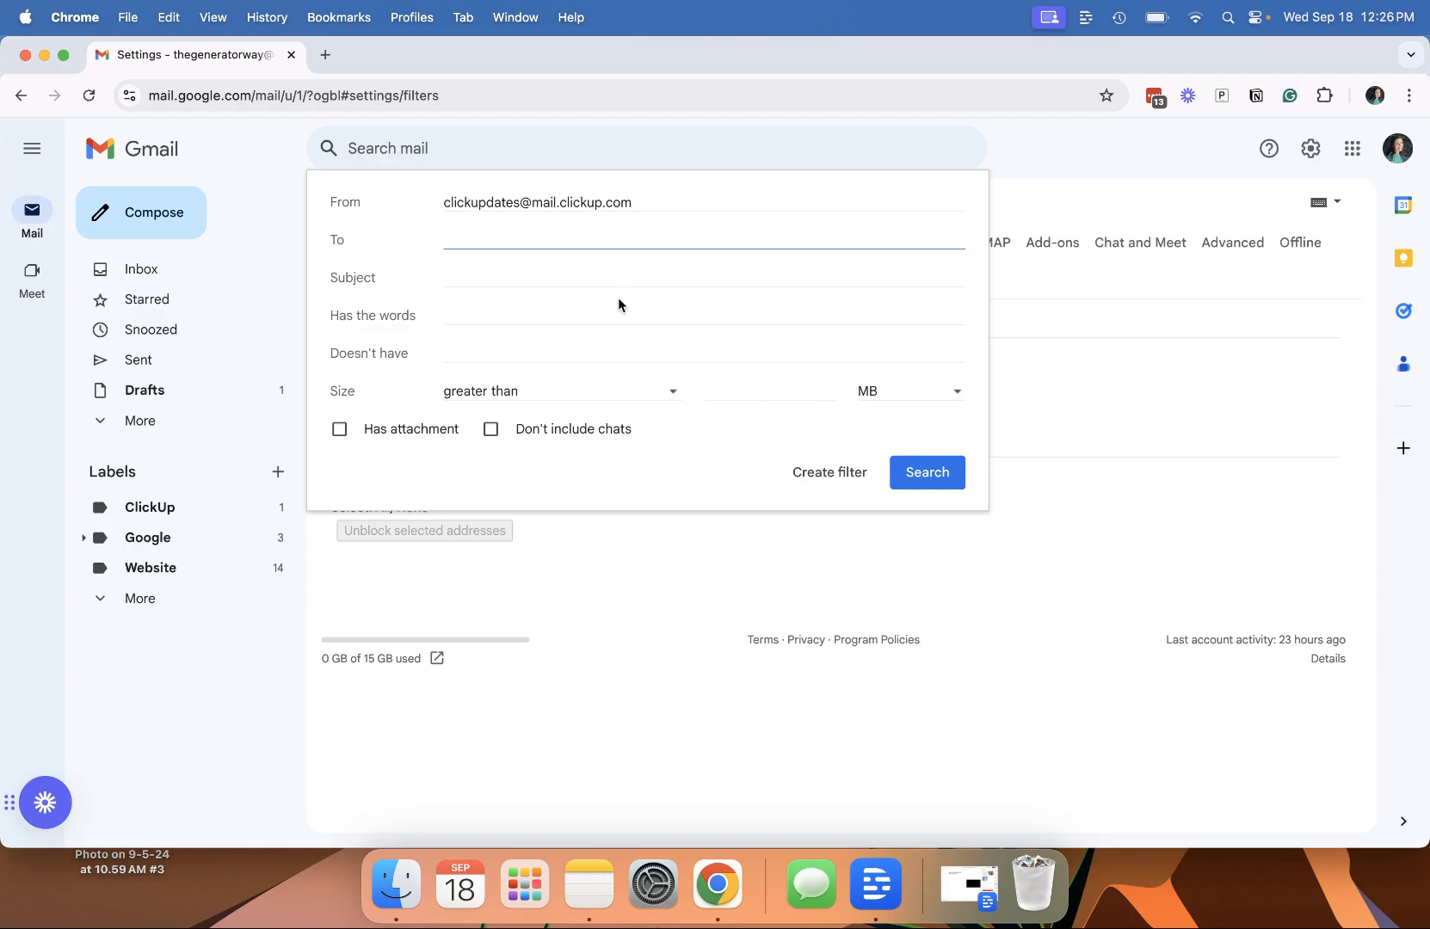
mouse_move(830, 472)
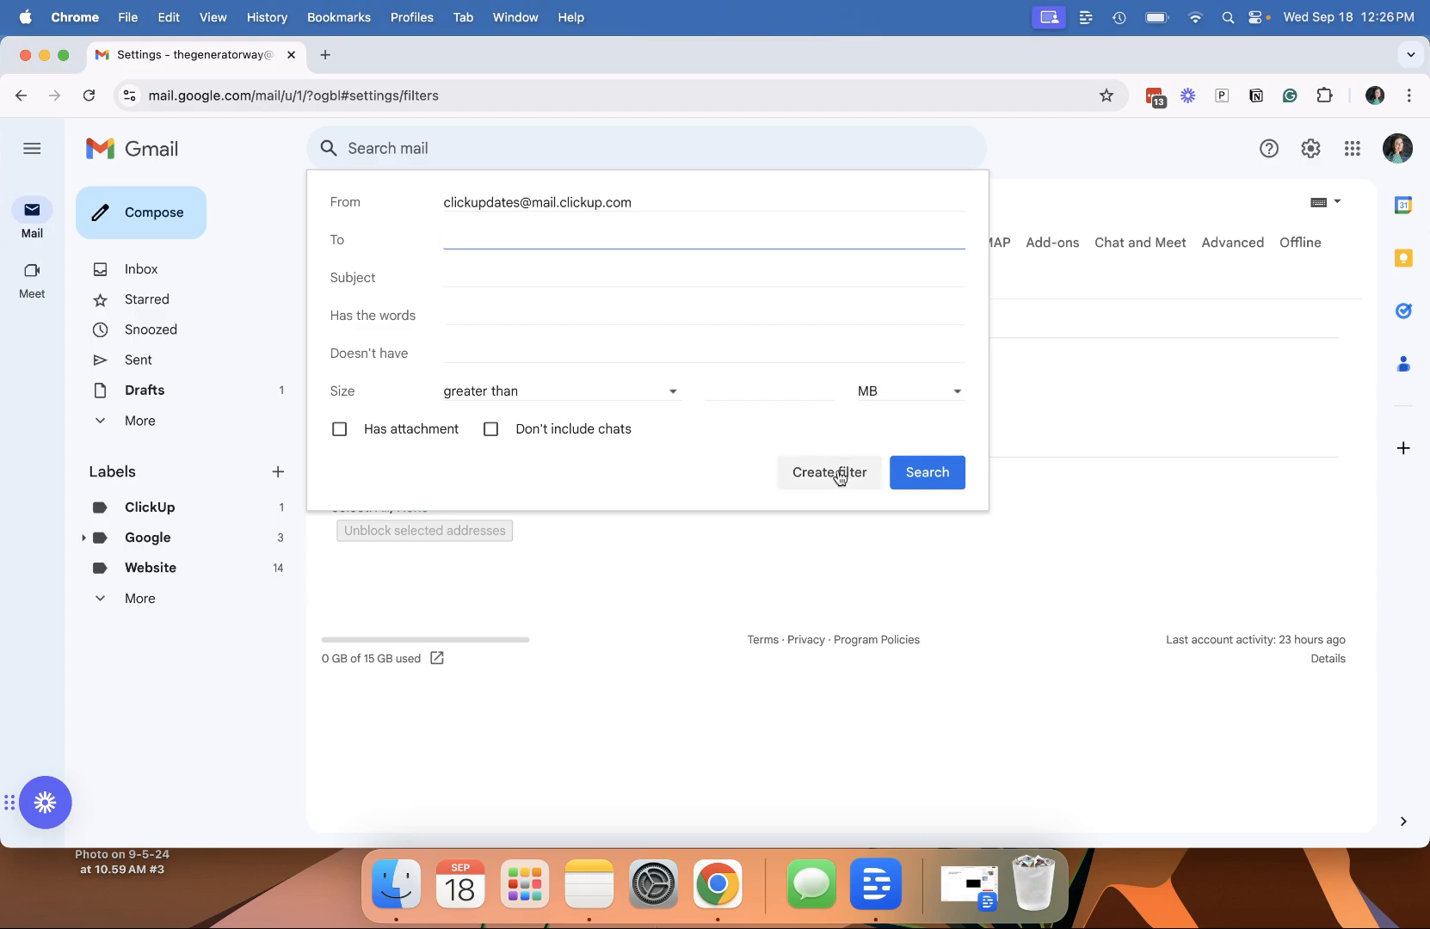
Set actions: skip the Inbox, apply the ClickUp label, and apply to 4 matching conversations
left_click(828, 473)
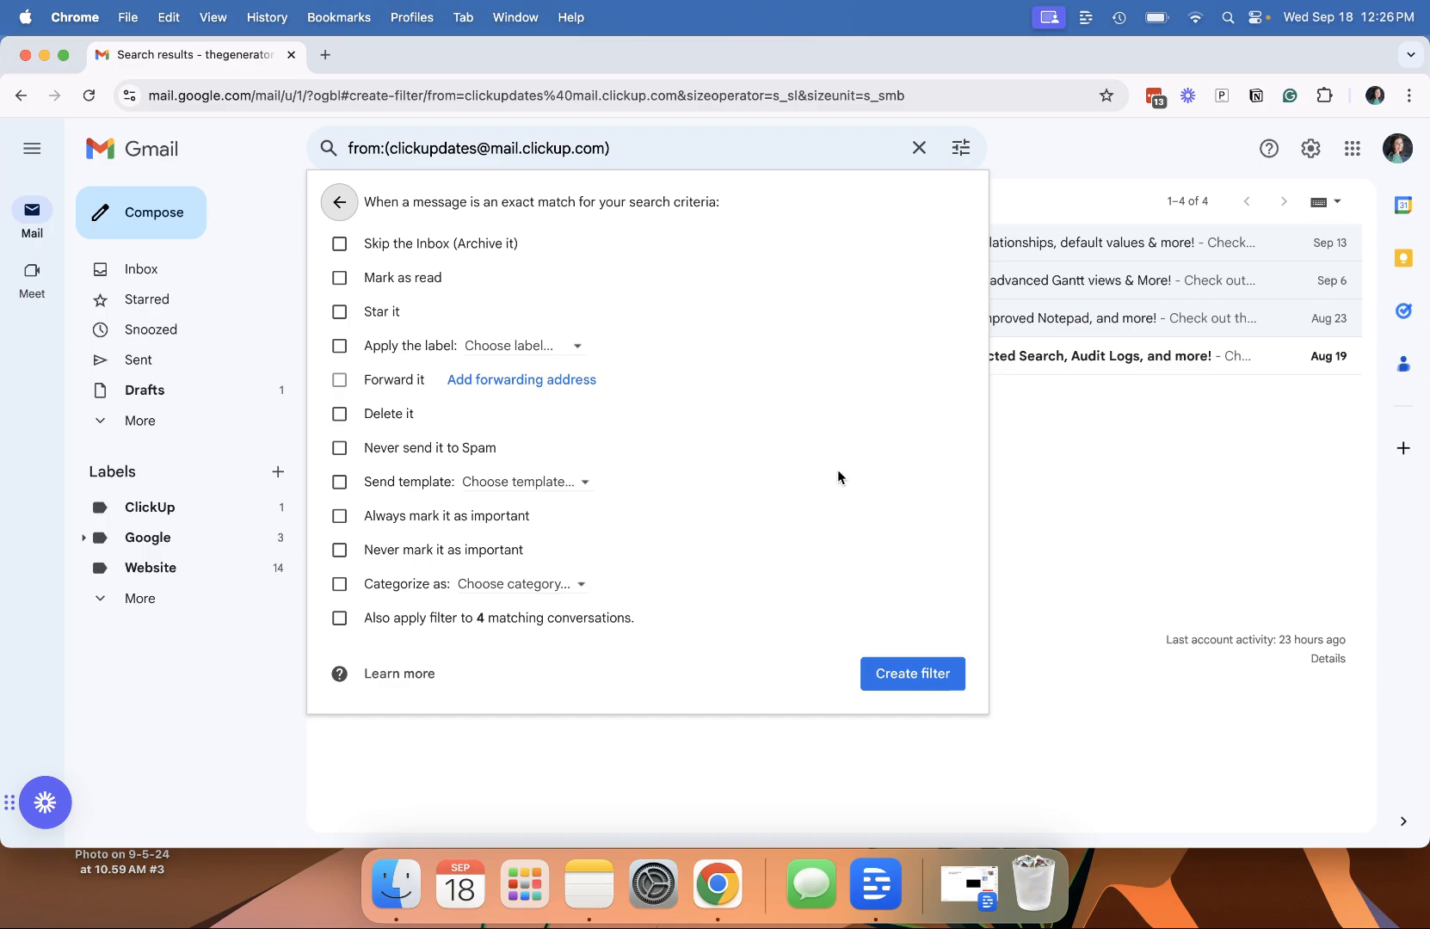
mouse_move(467, 370)
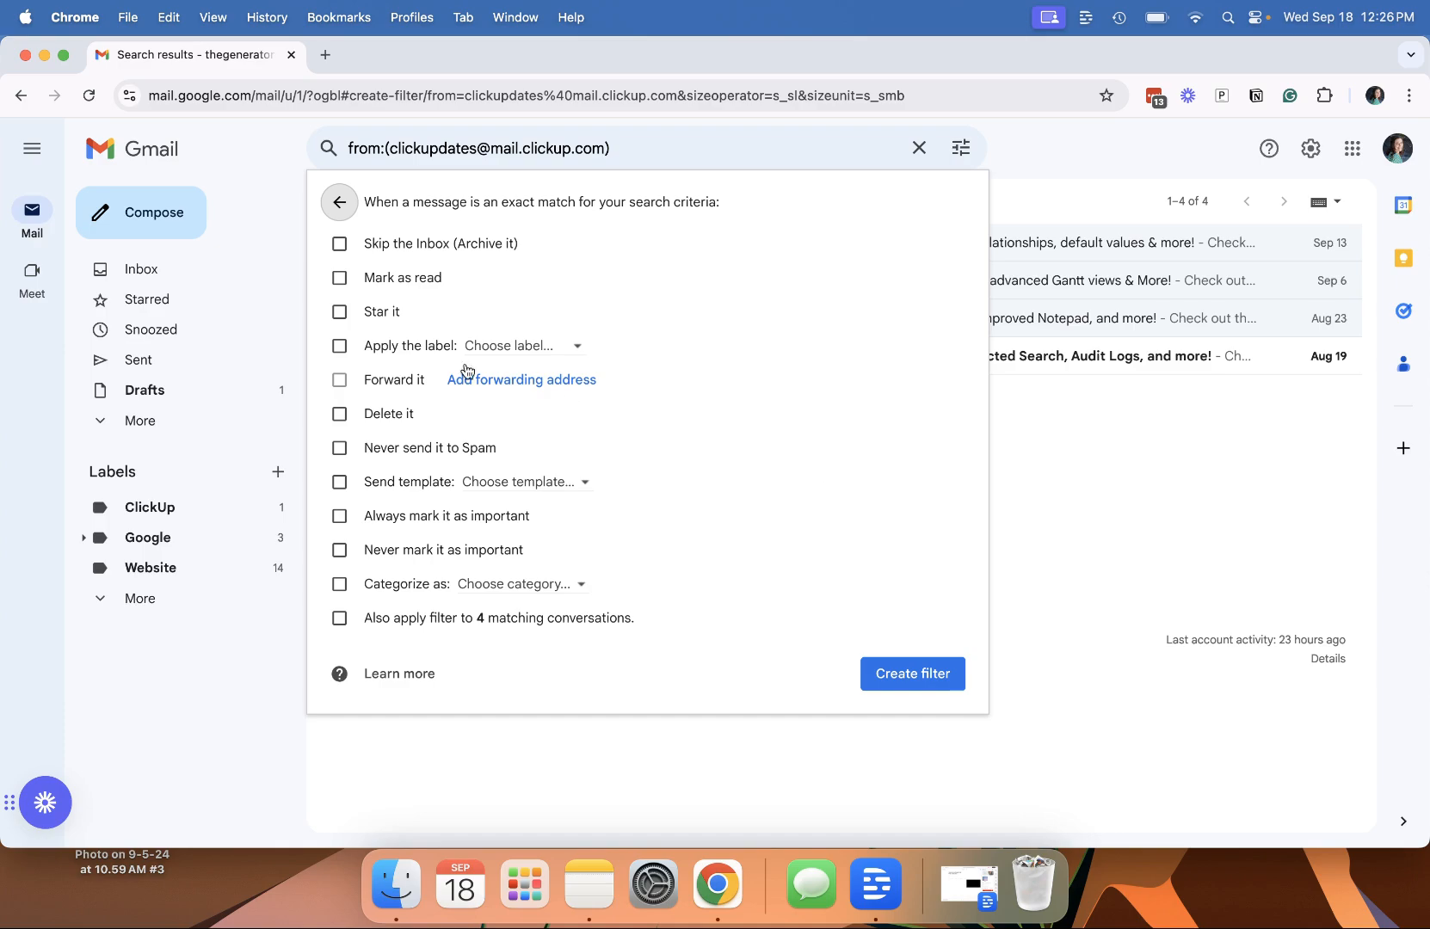
left_click(340, 345)
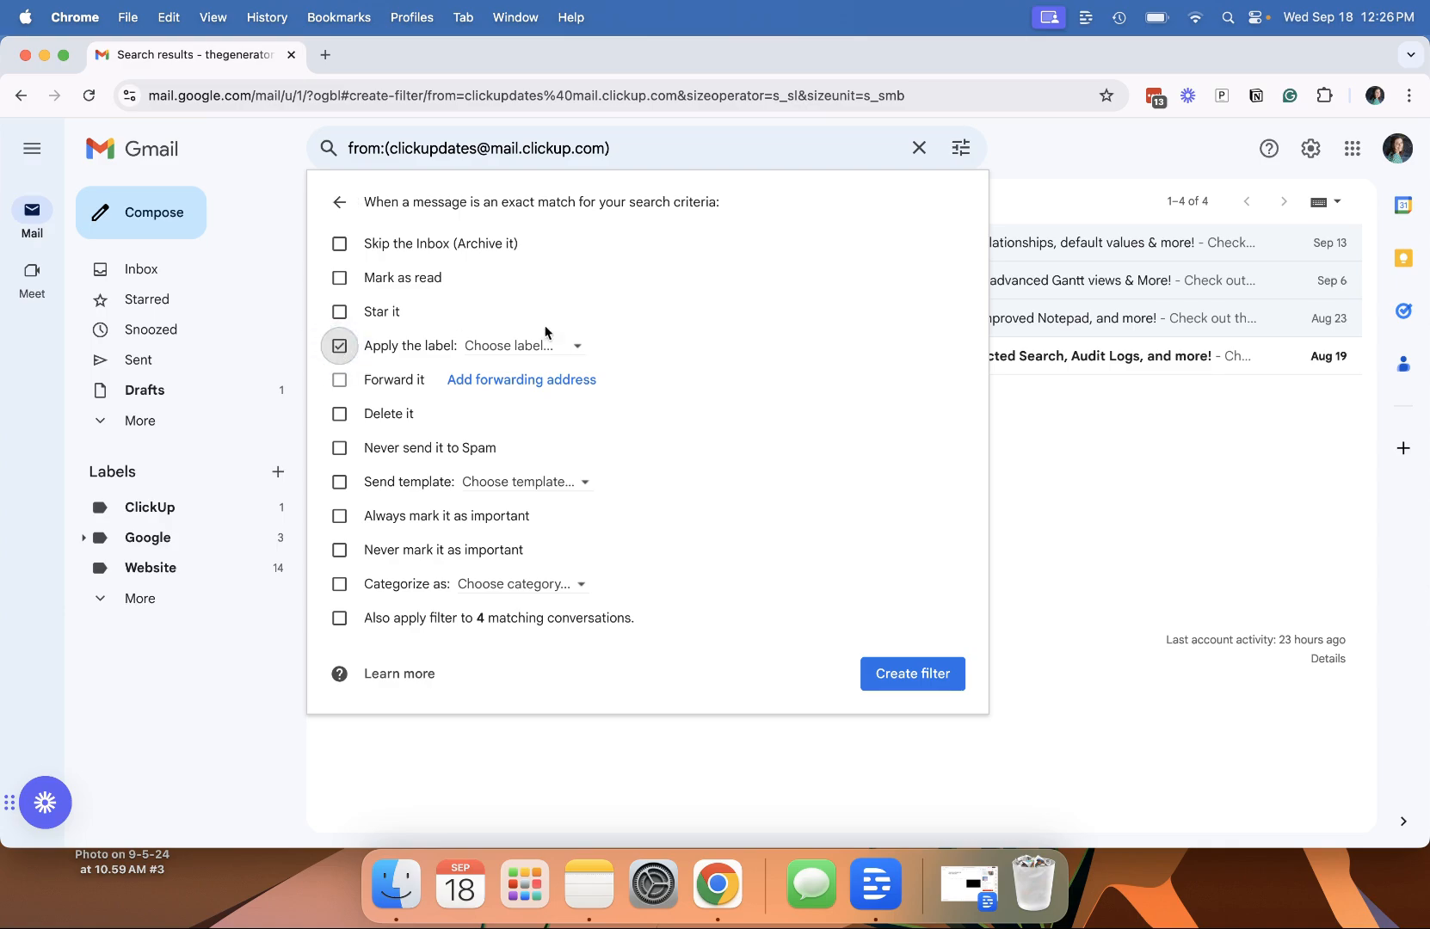
left_click(522, 345)
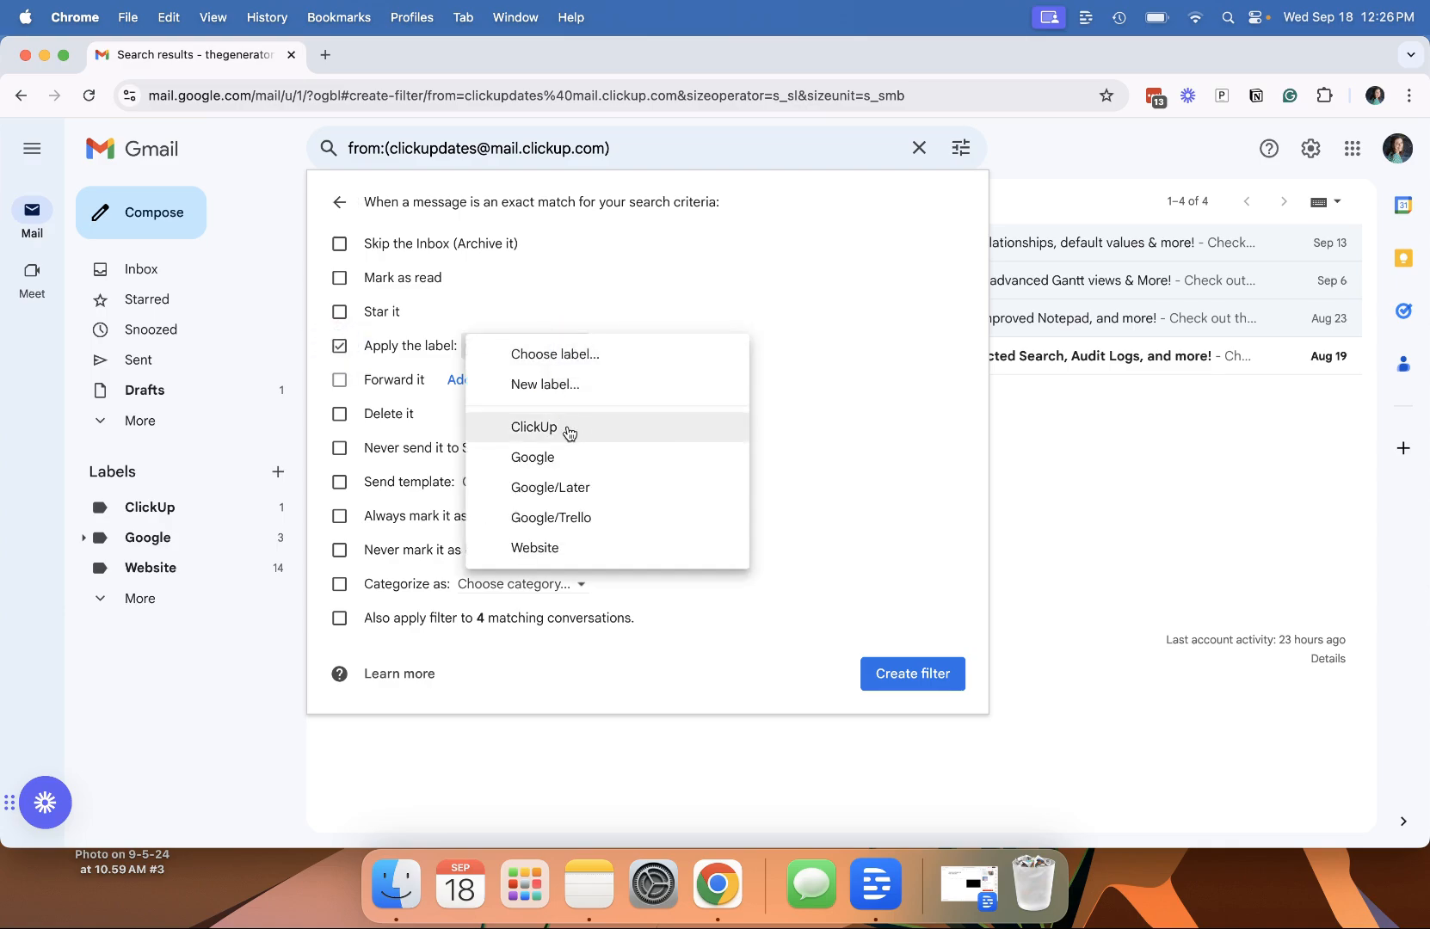
left_click(533, 427)
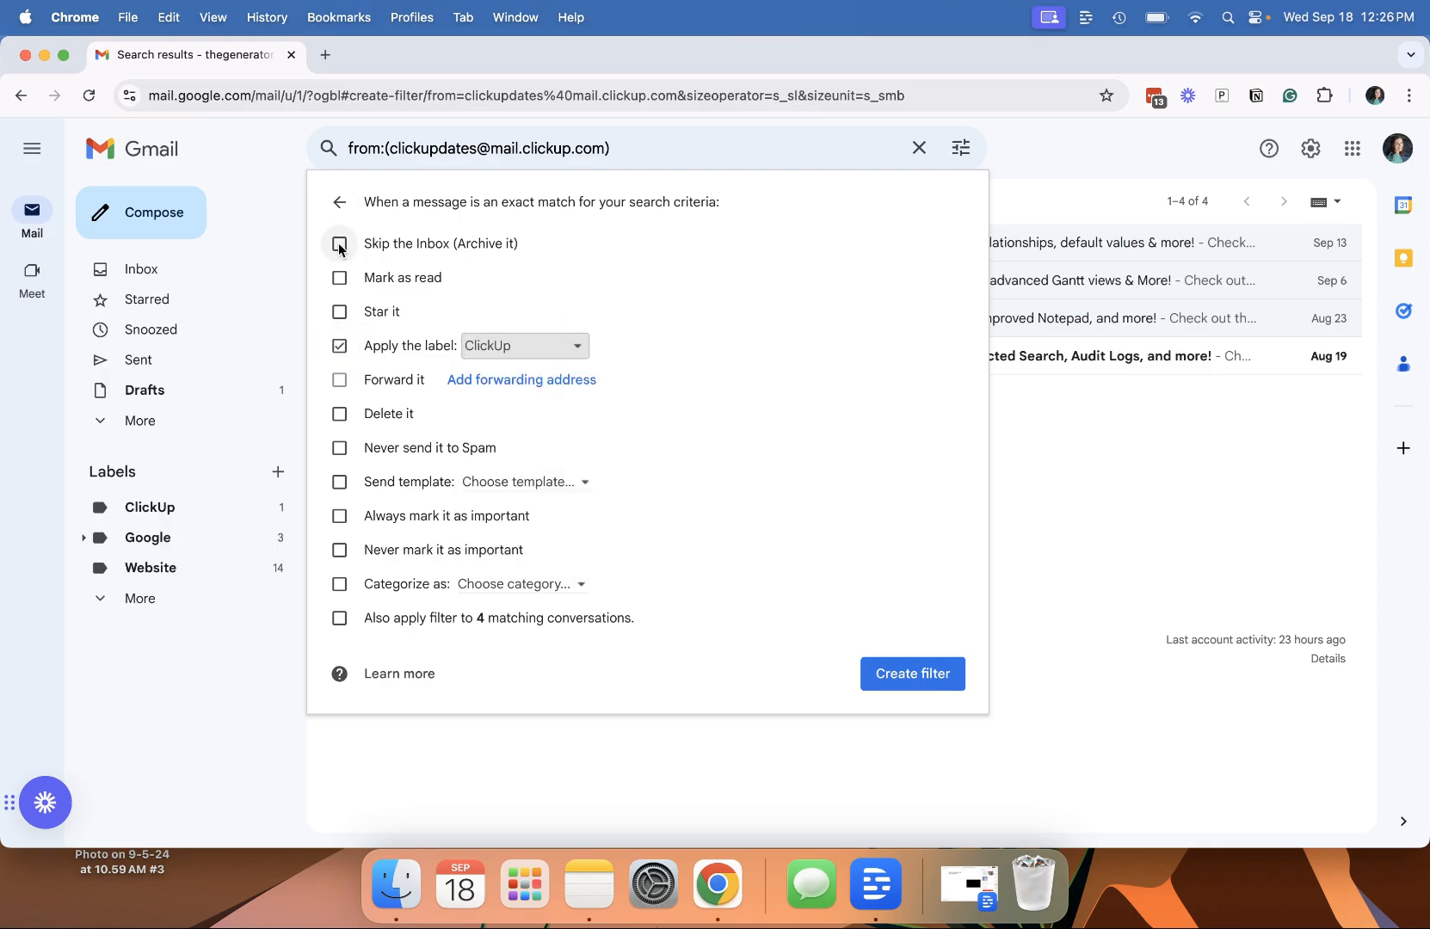
left_click(339, 244)
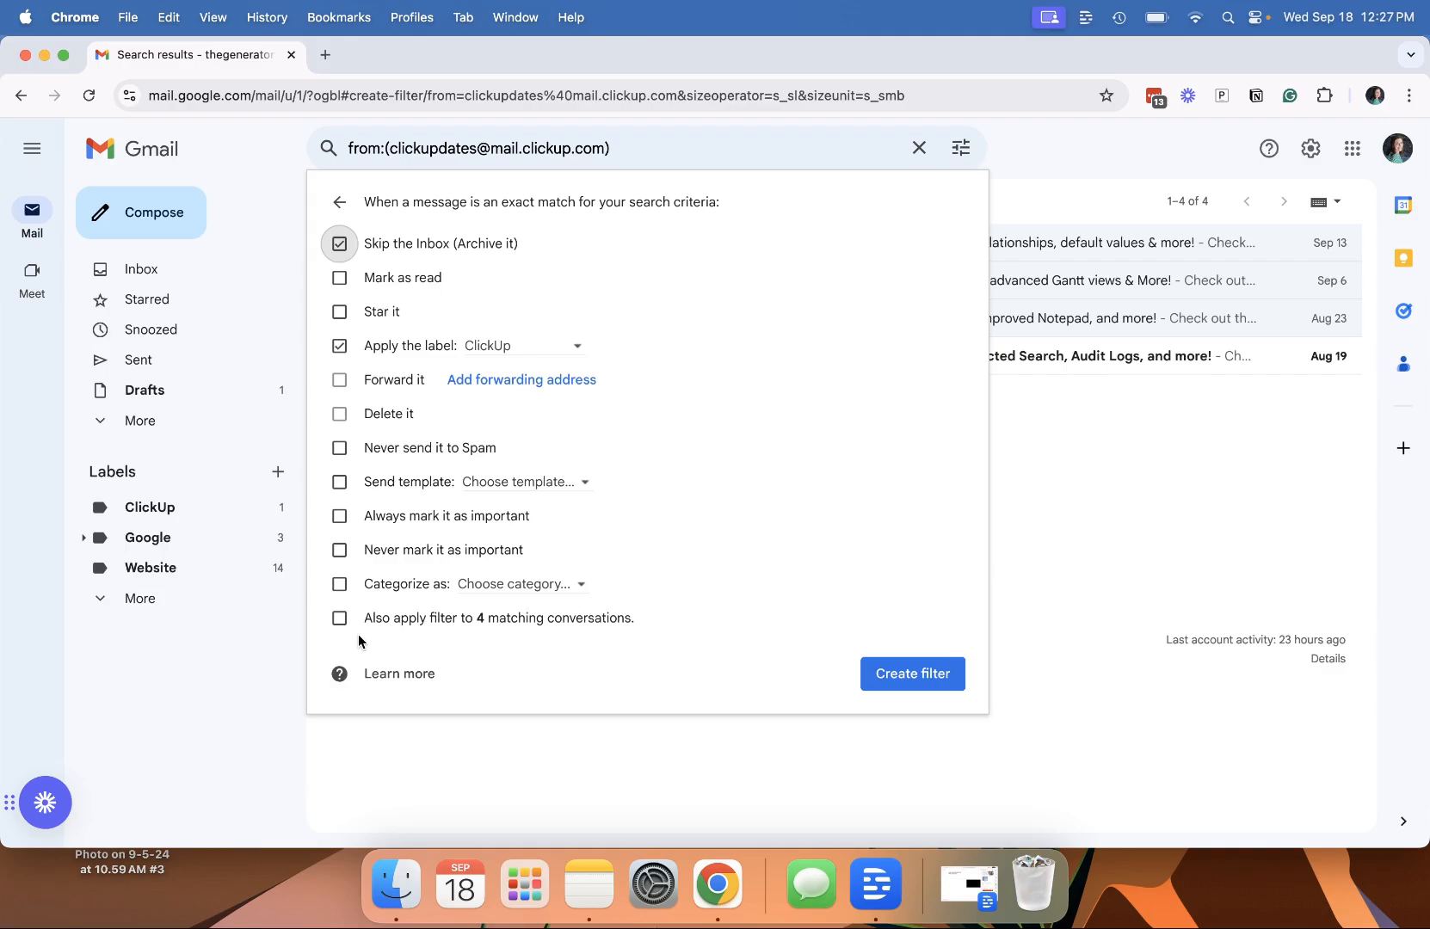
left_click(339, 617)
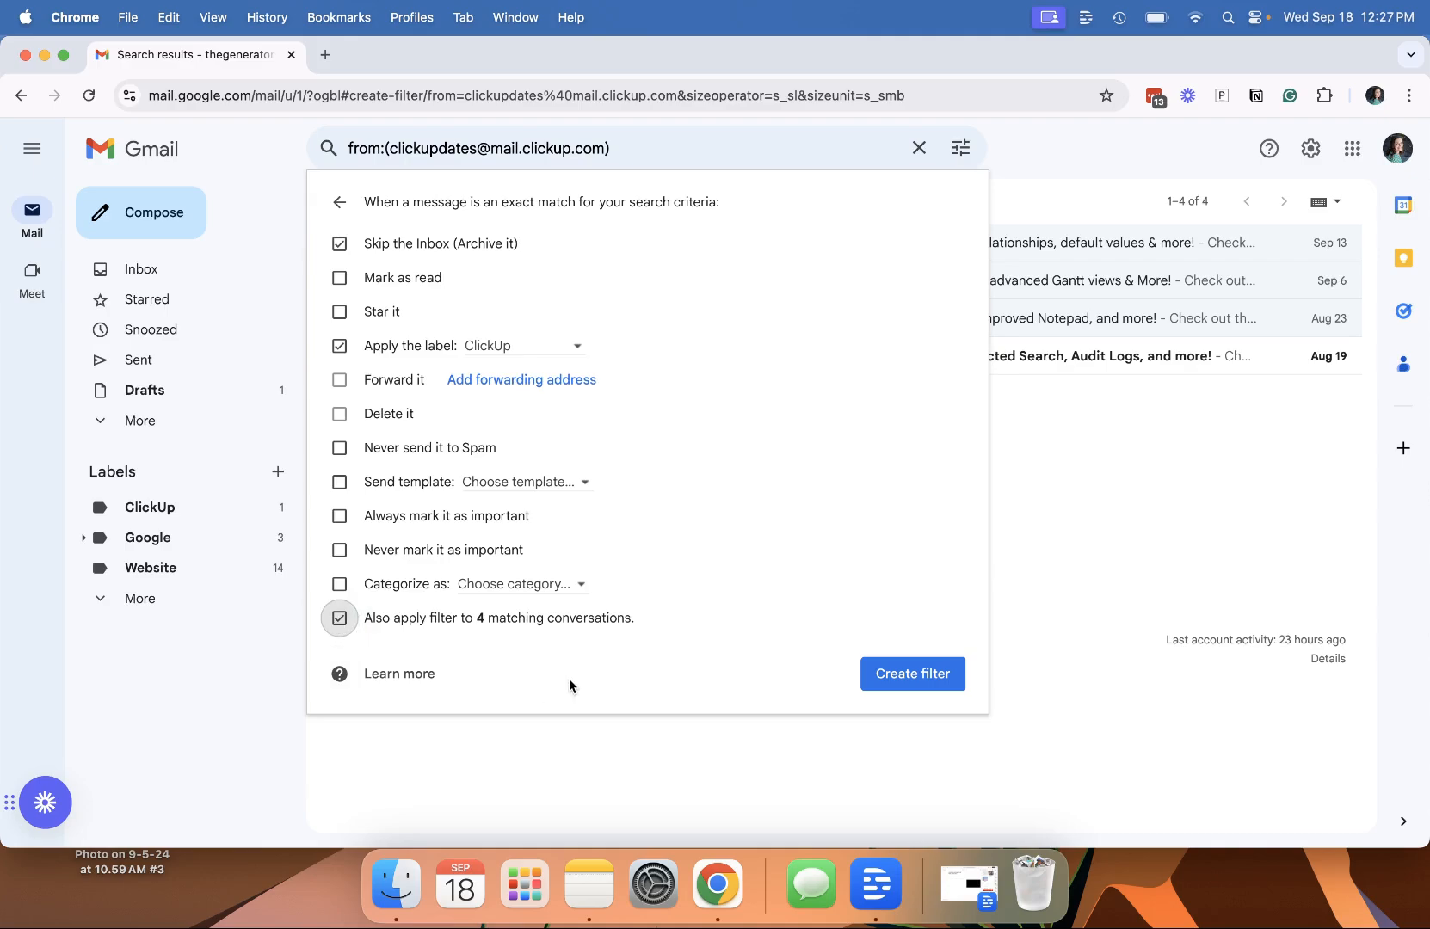
Create the filter and confirm the inbox is empty and four emails sit under ClickUp
left_click(911, 672)
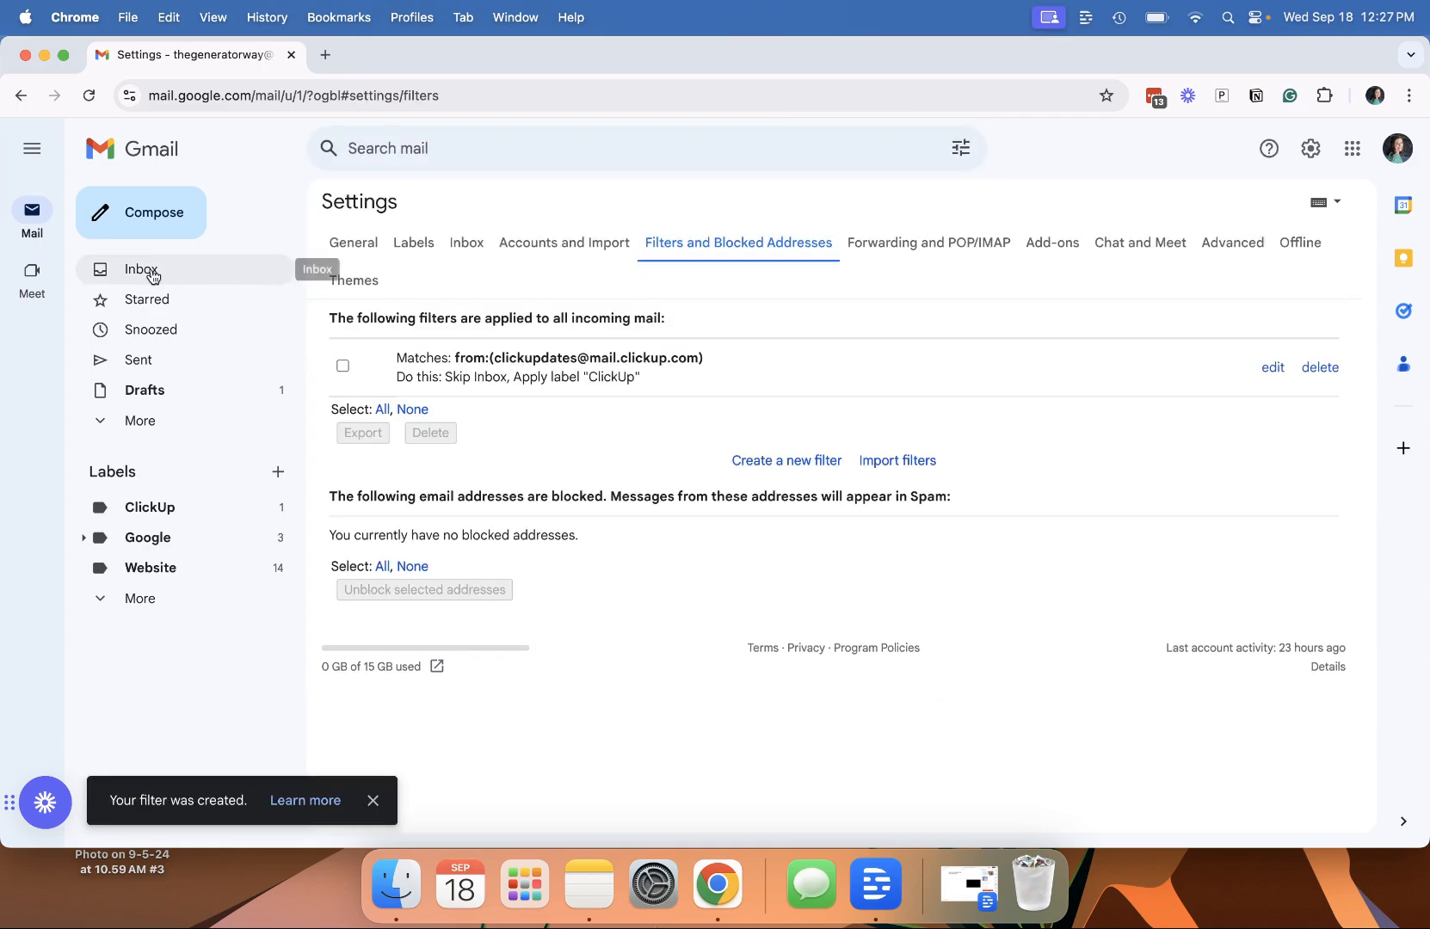
left_click(141, 269)
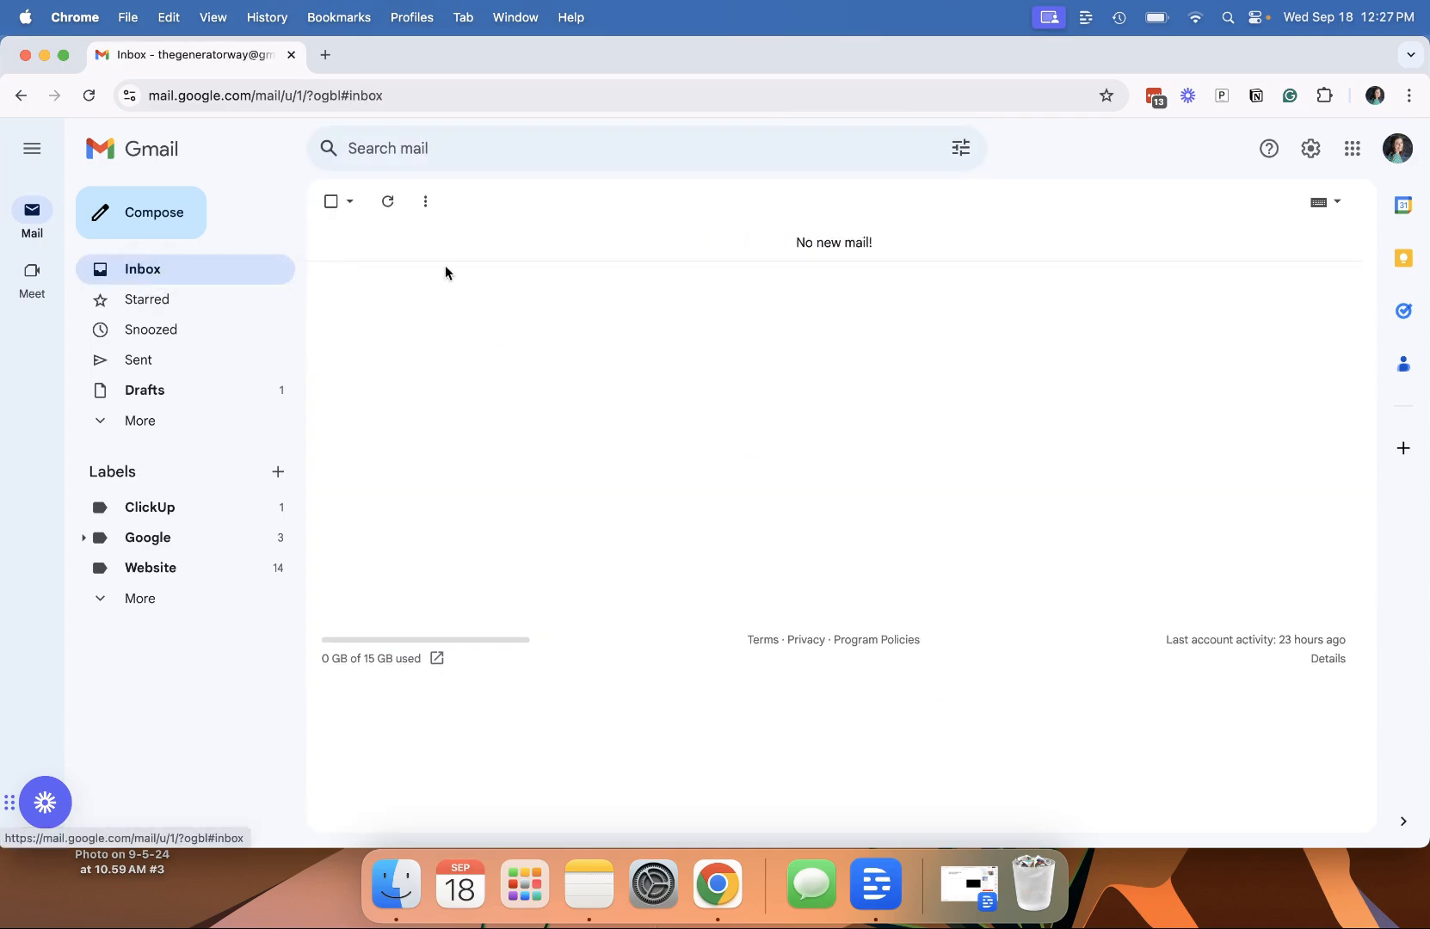
left_click(149, 507)
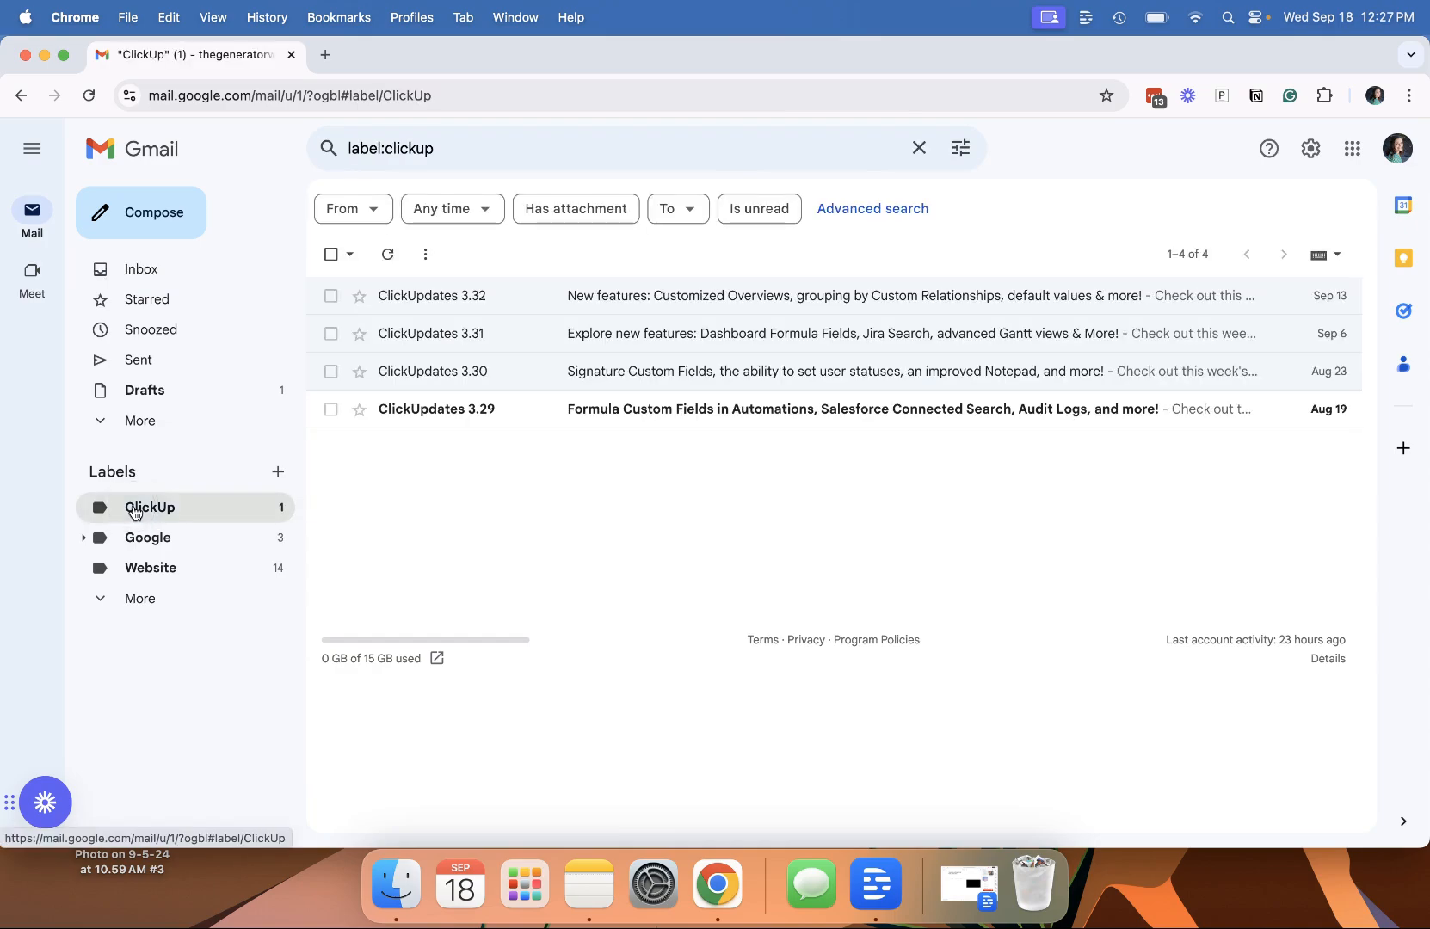
left_click(141, 269)
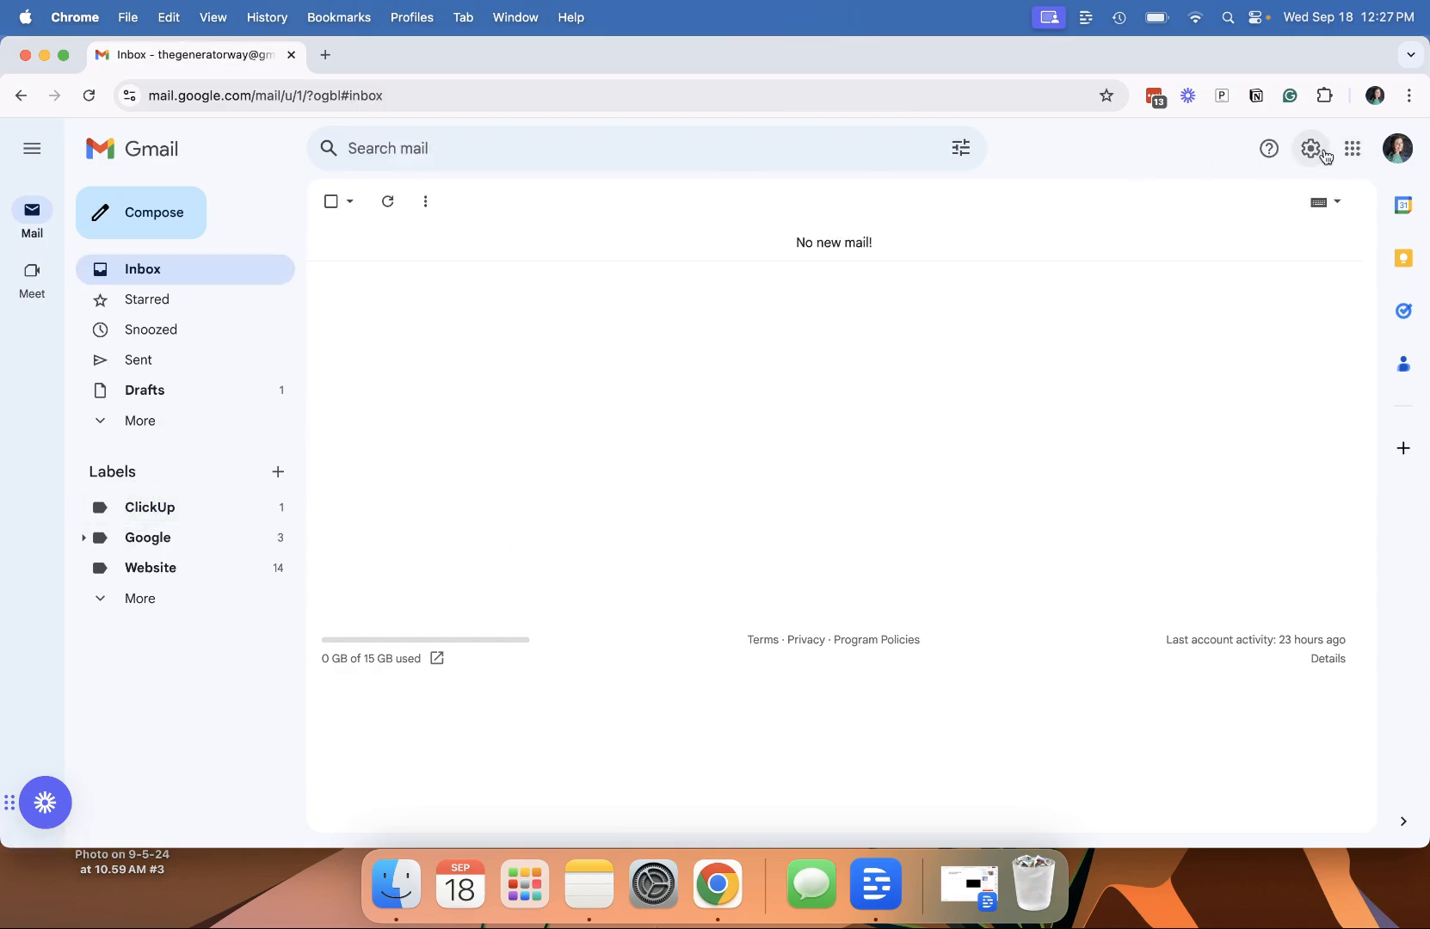
Reopen the Filters settings to see the ClickUp sender filter listed
left_click(1310, 148)
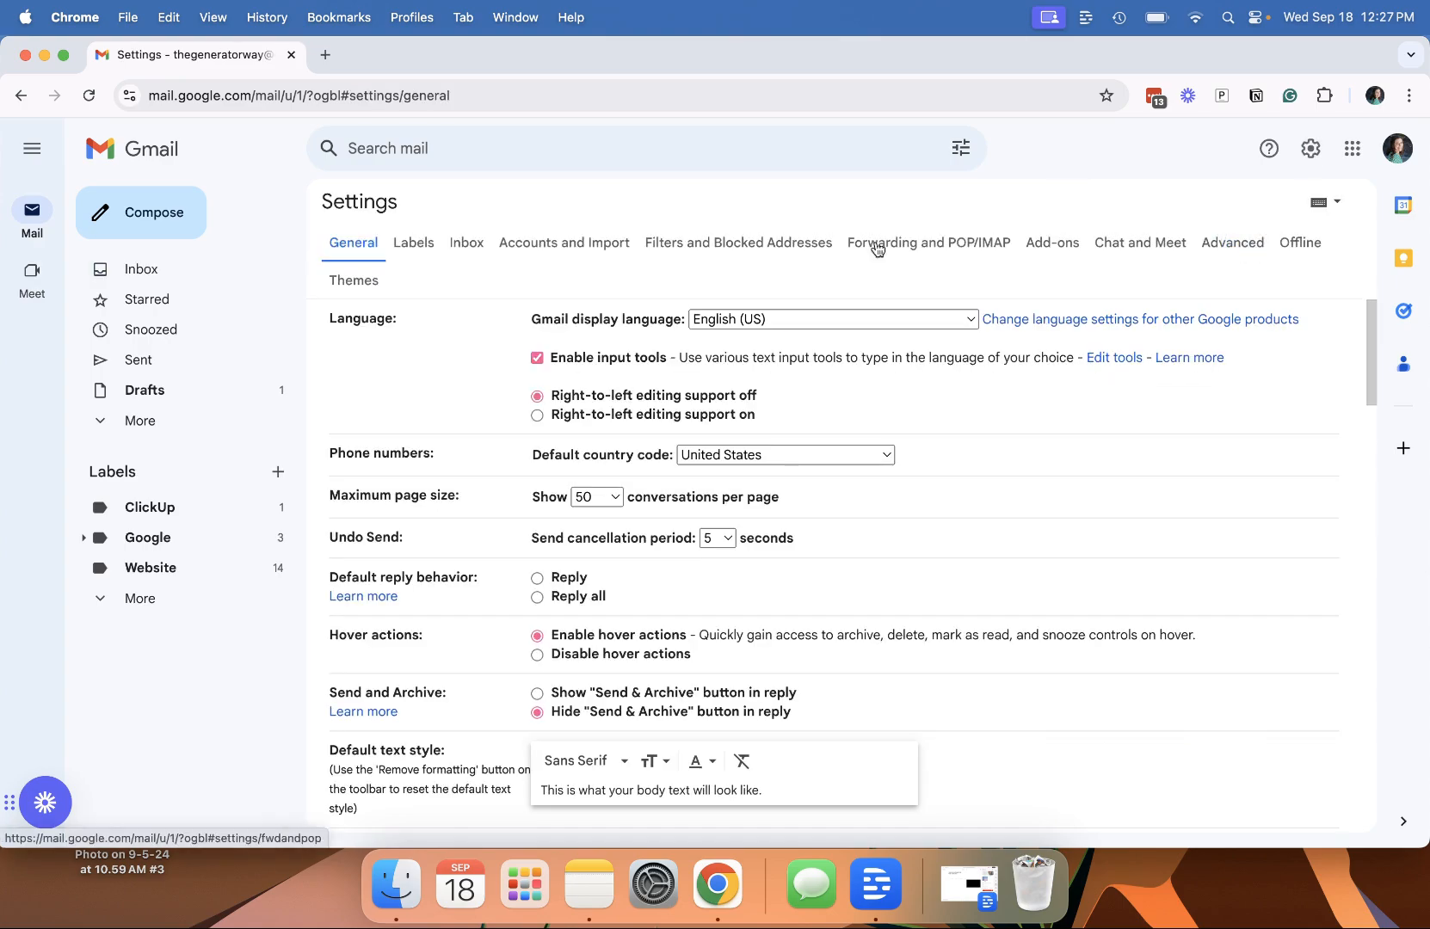
left_click(736, 242)
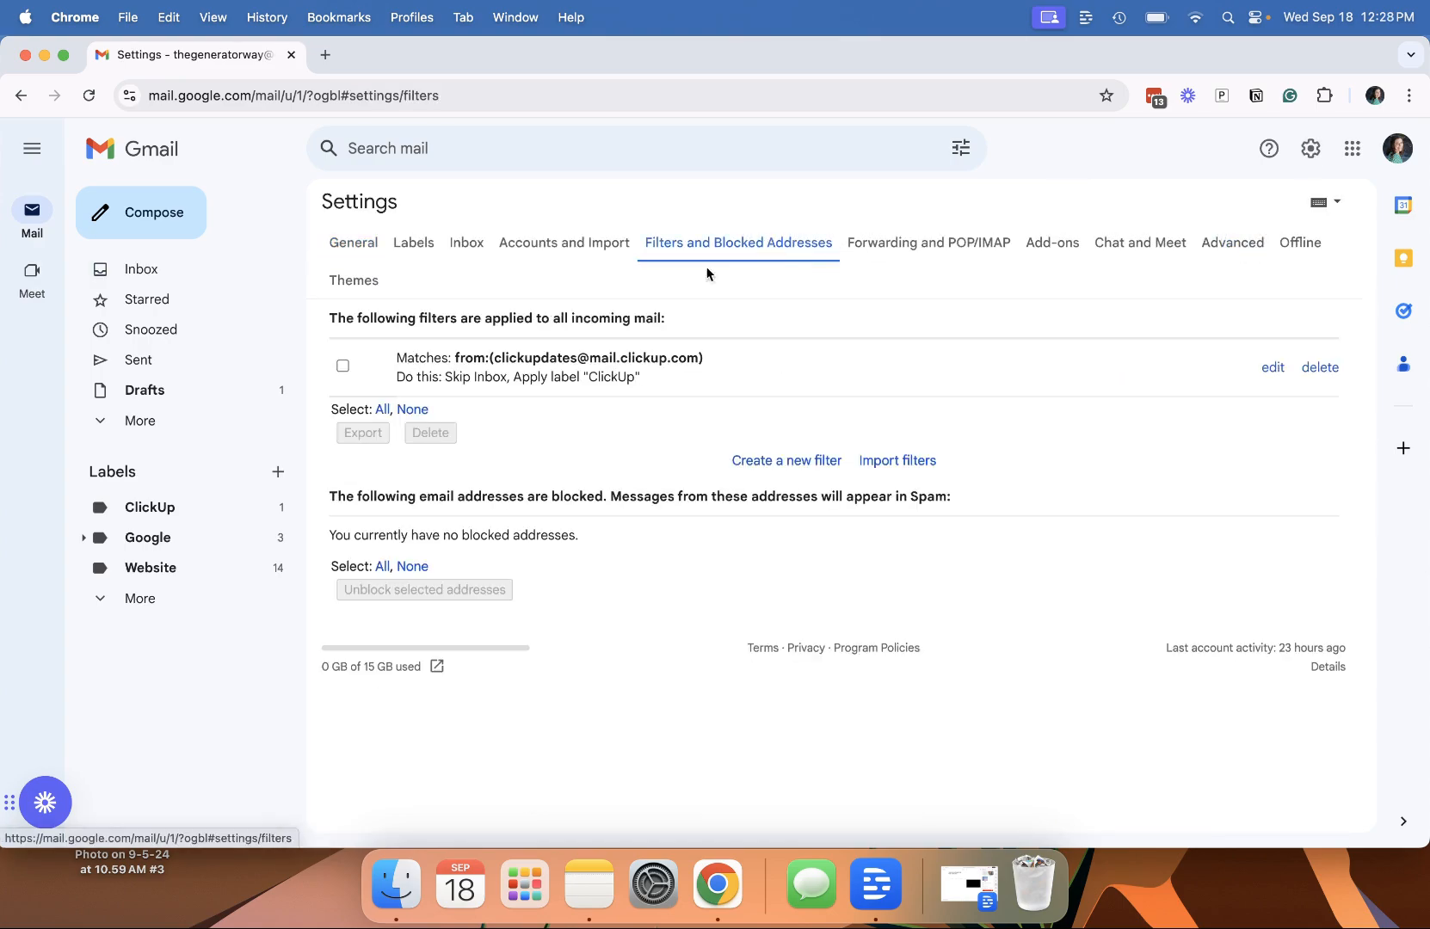
mouse_move(446, 385)
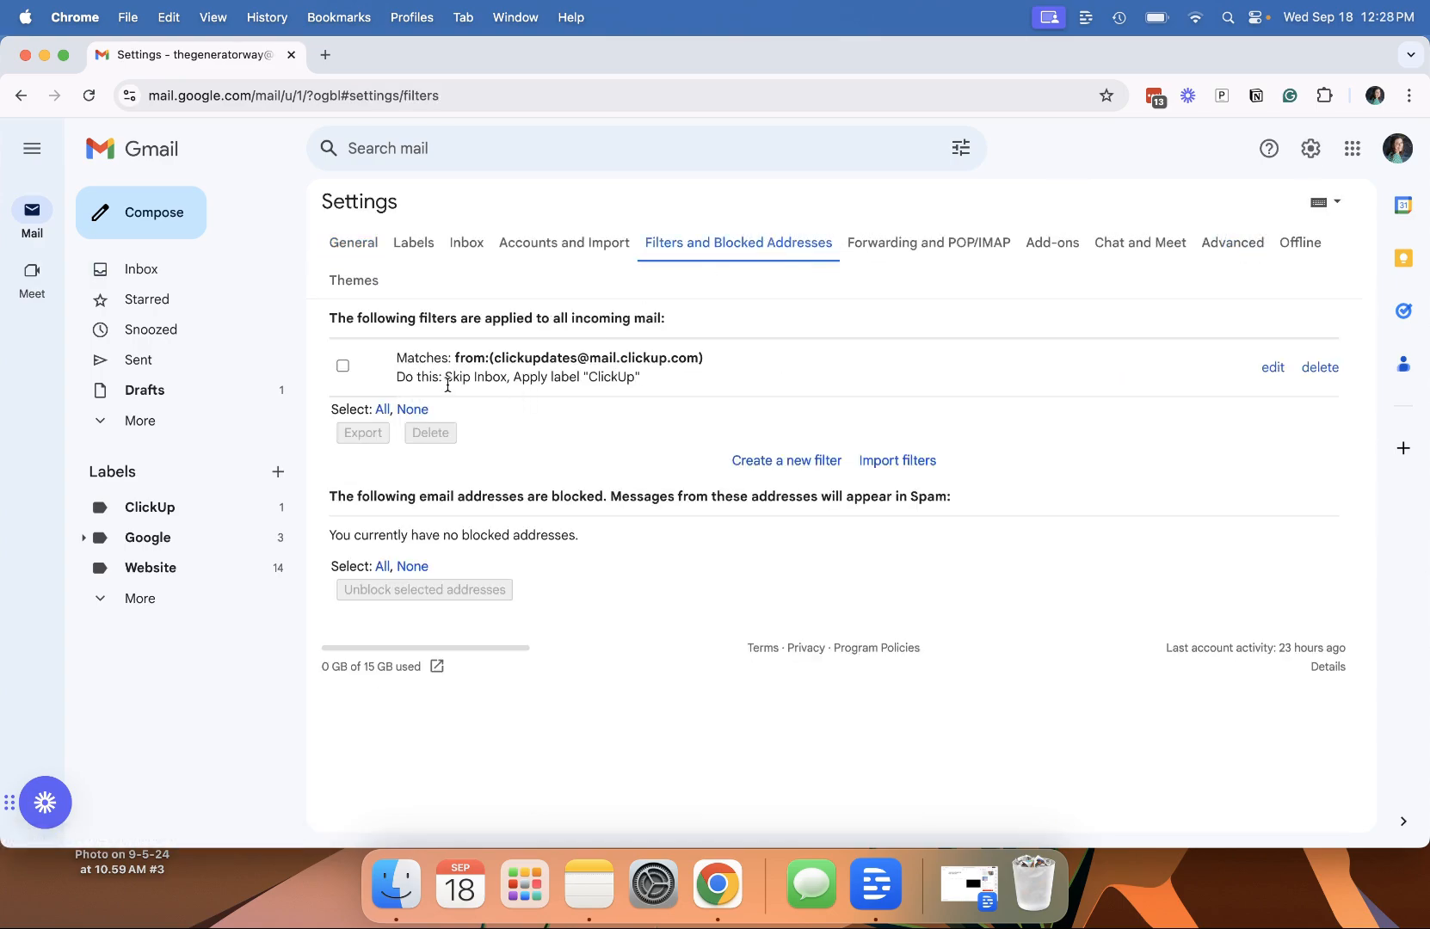
mouse_move(641, 417)
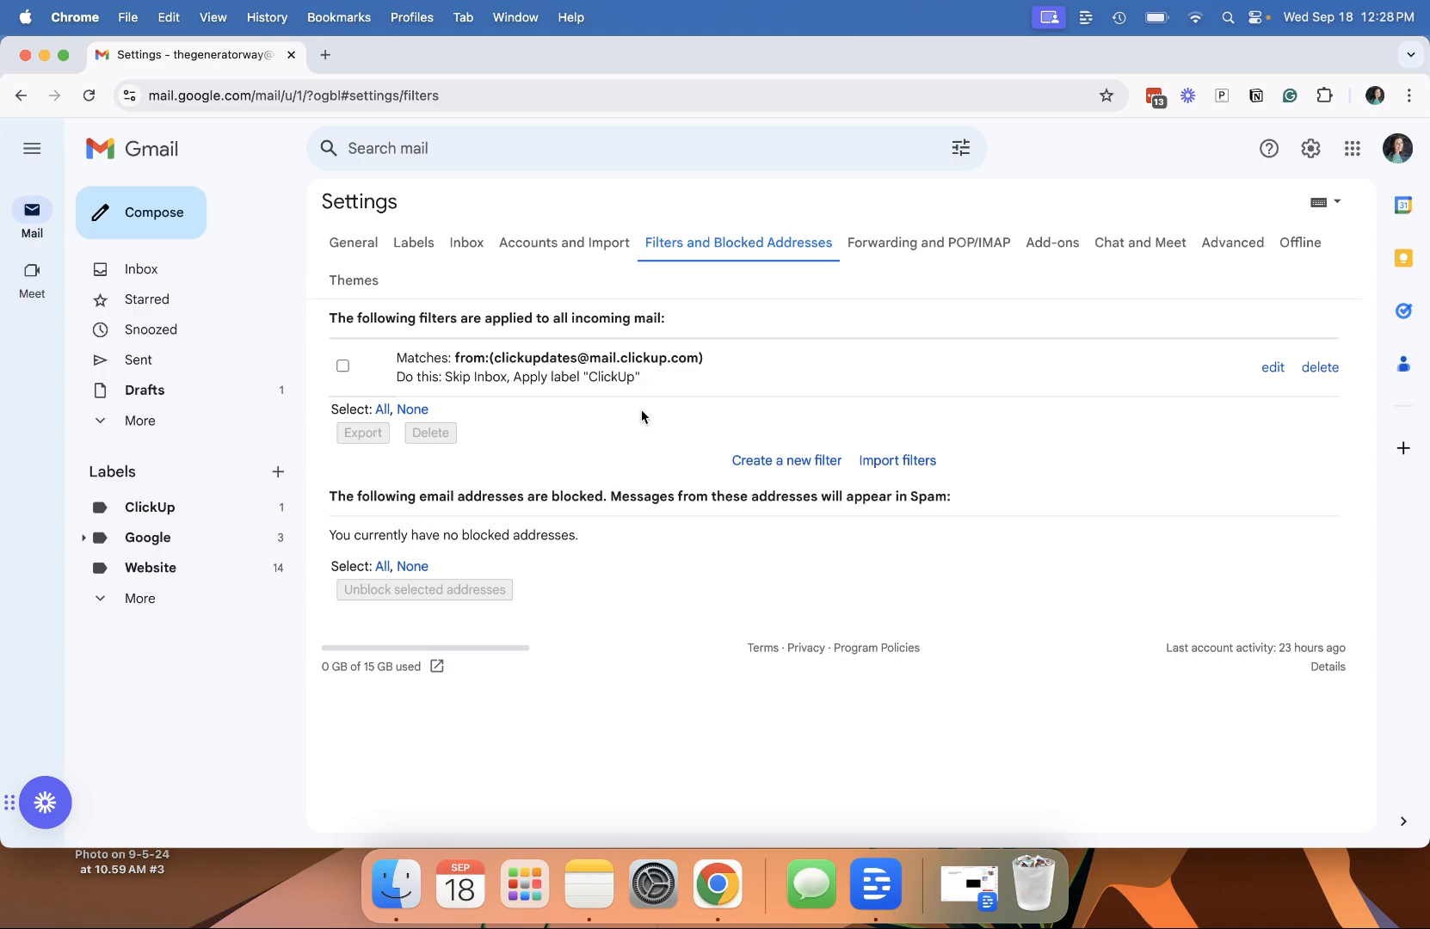
mouse_move(659, 365)
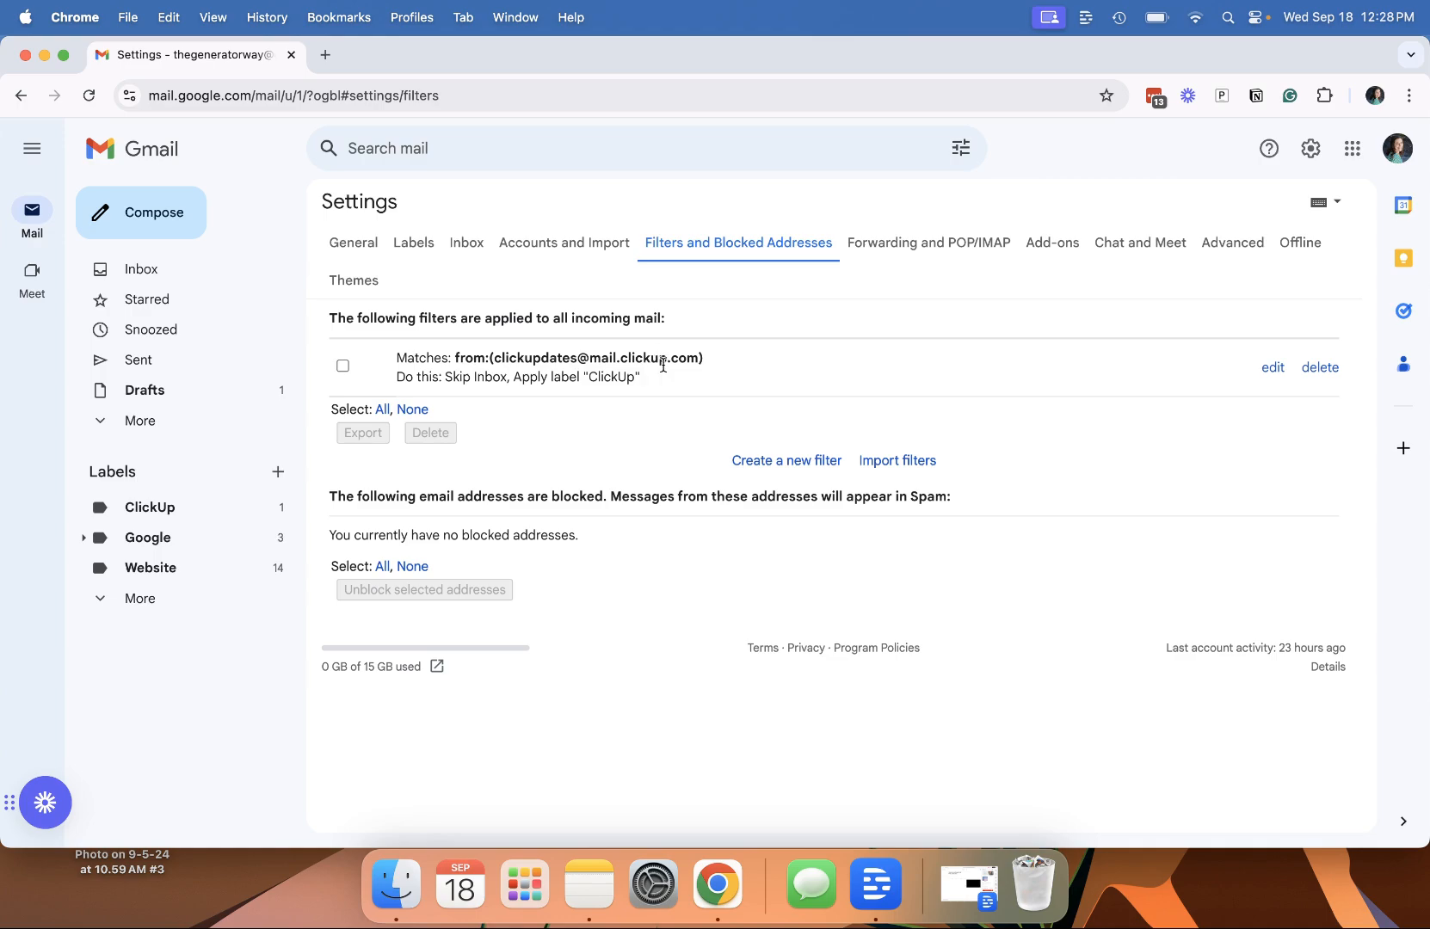
mouse_move(779, 427)
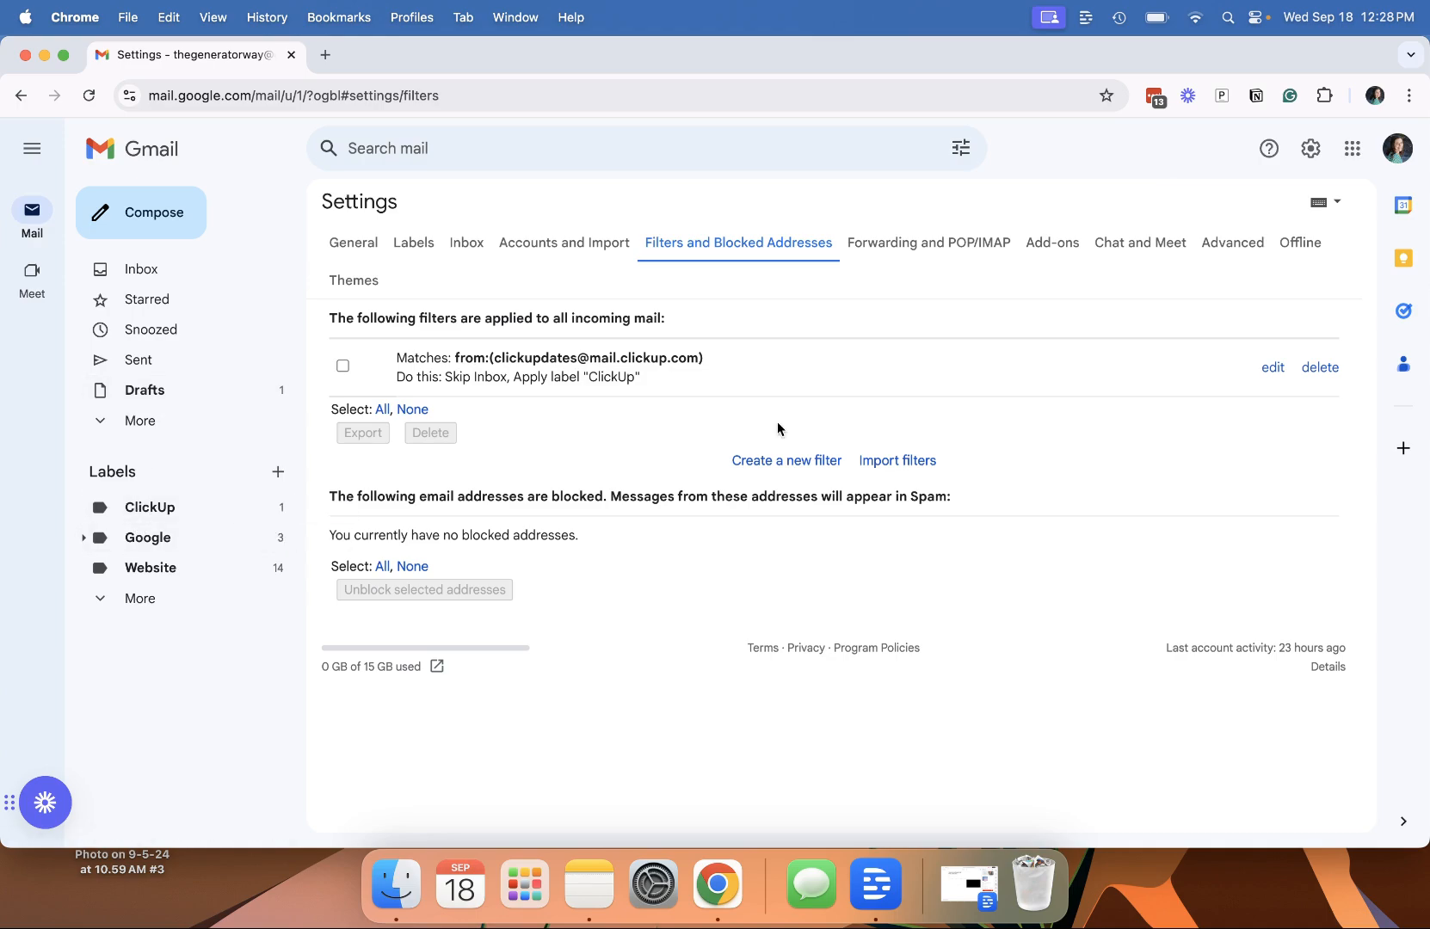
mouse_move(1178, 438)
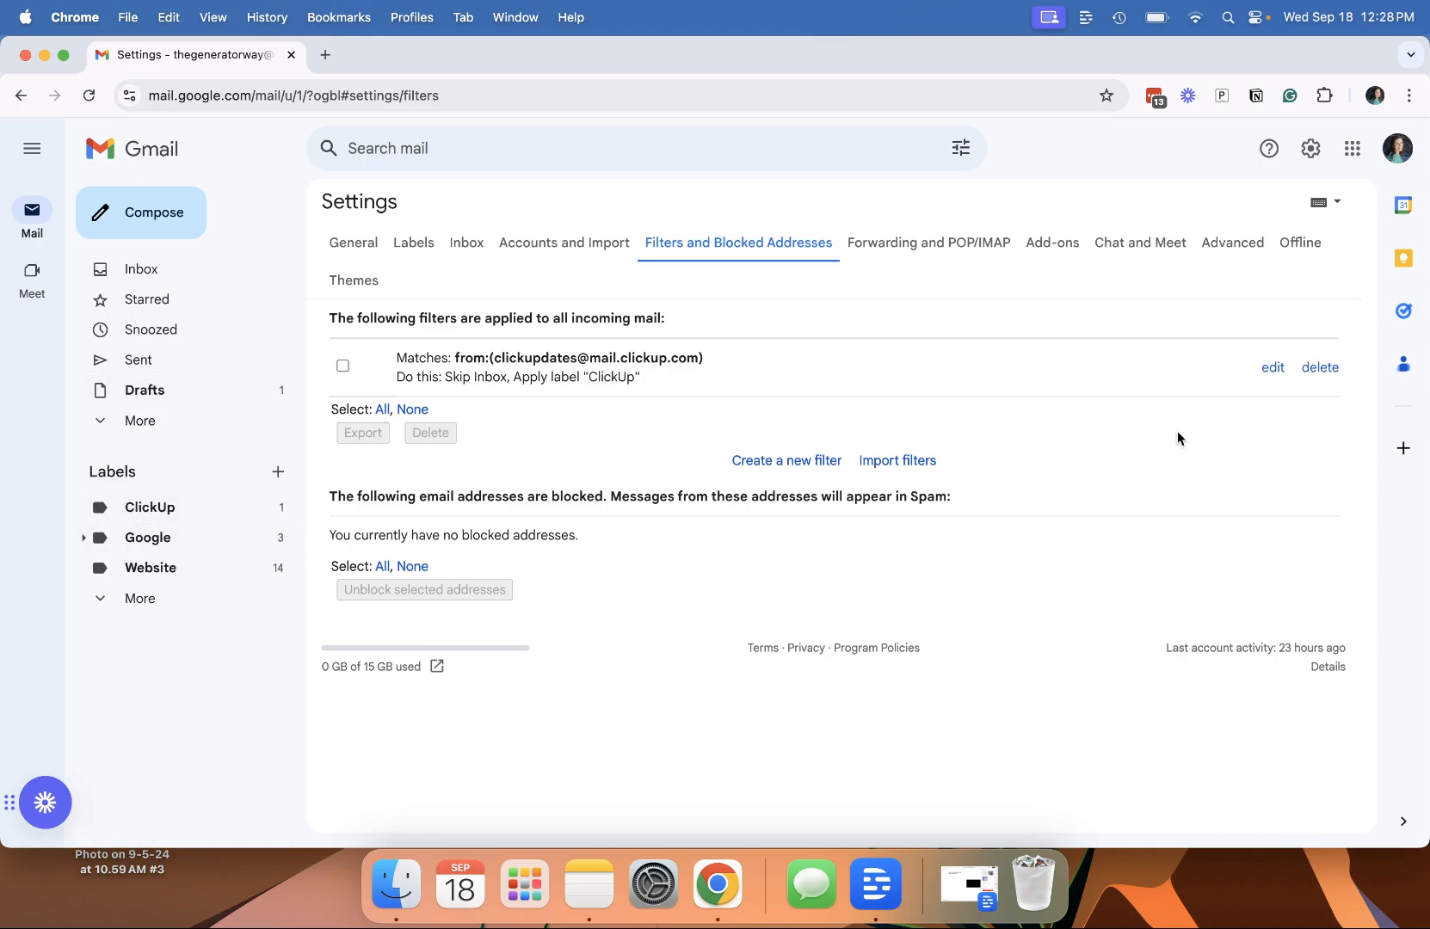